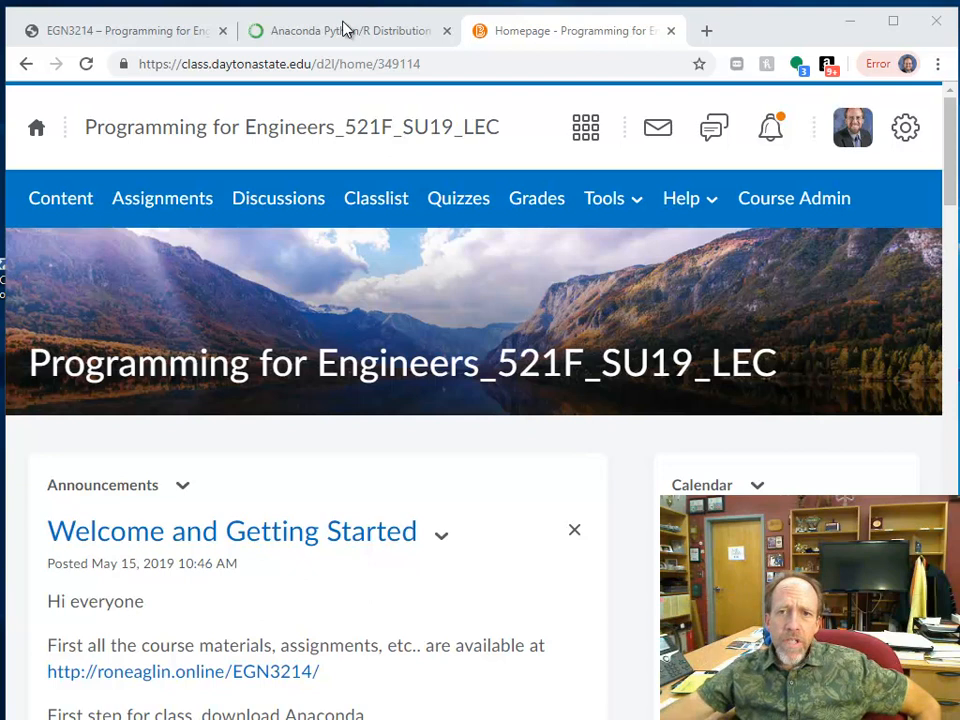
- Show the Anaconda 2019.03 Windows installers, with Python 3.7 and 2.7 downloads
left_click(345, 30)
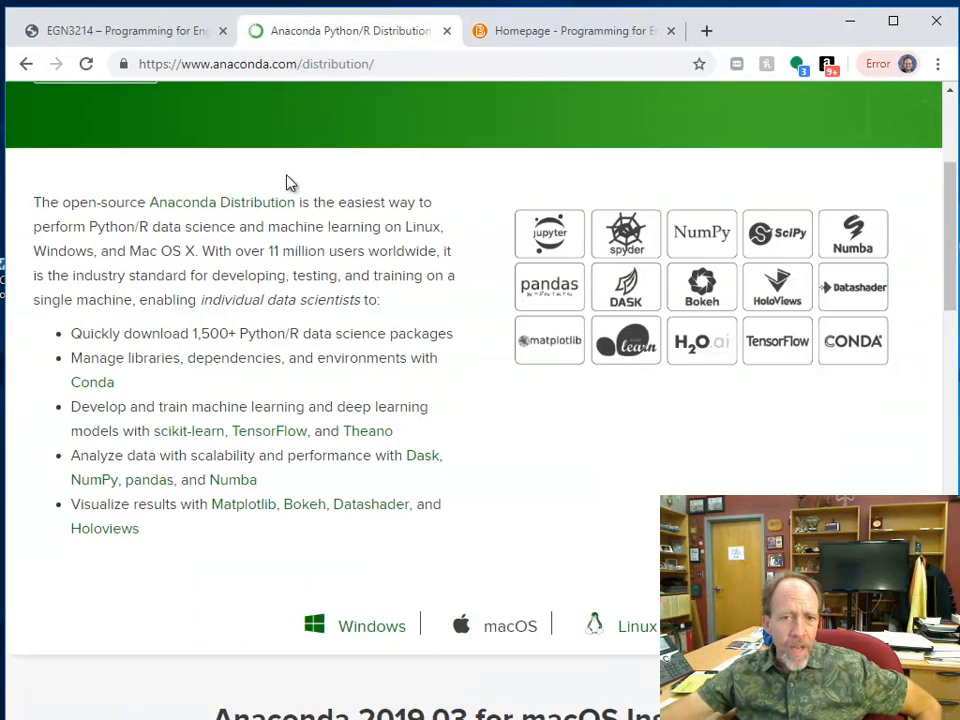
scroll("up", 3)
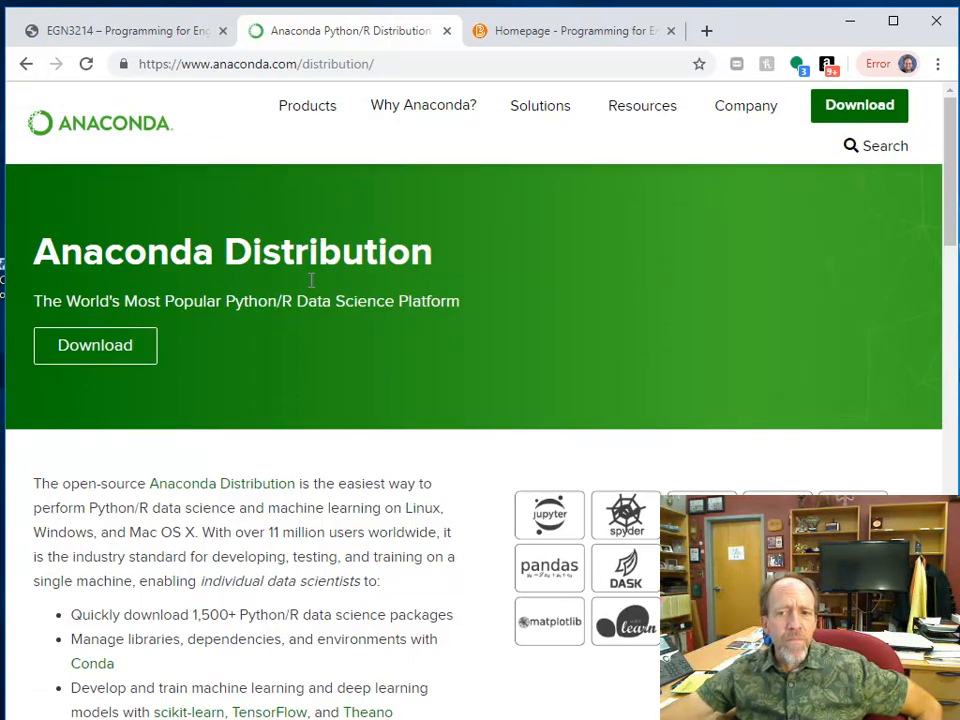
scroll("down", 3)
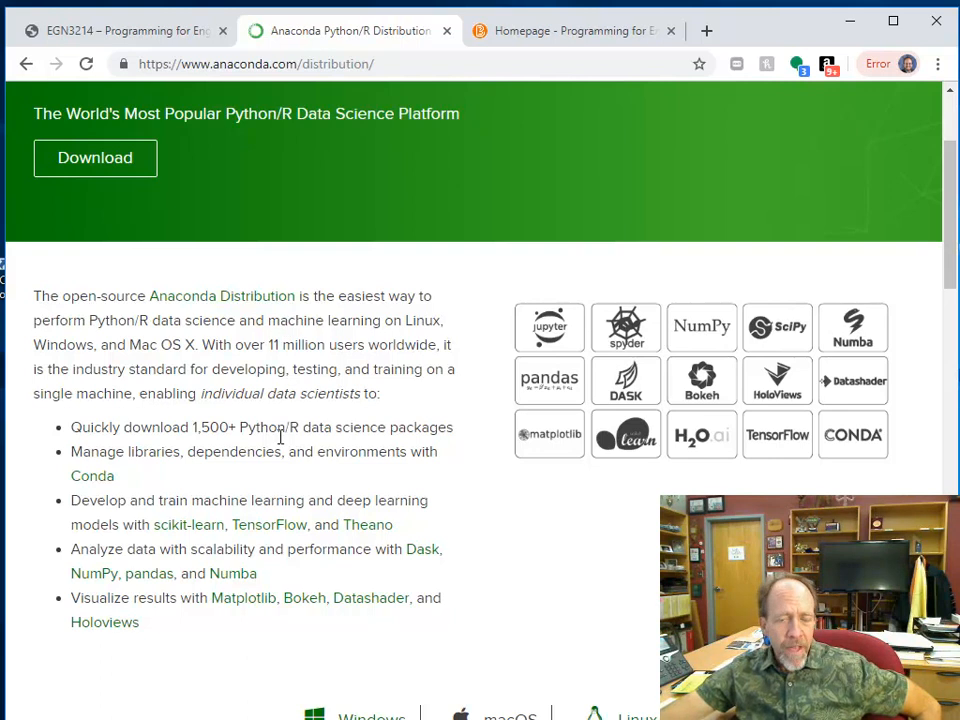
scroll("down", 3)
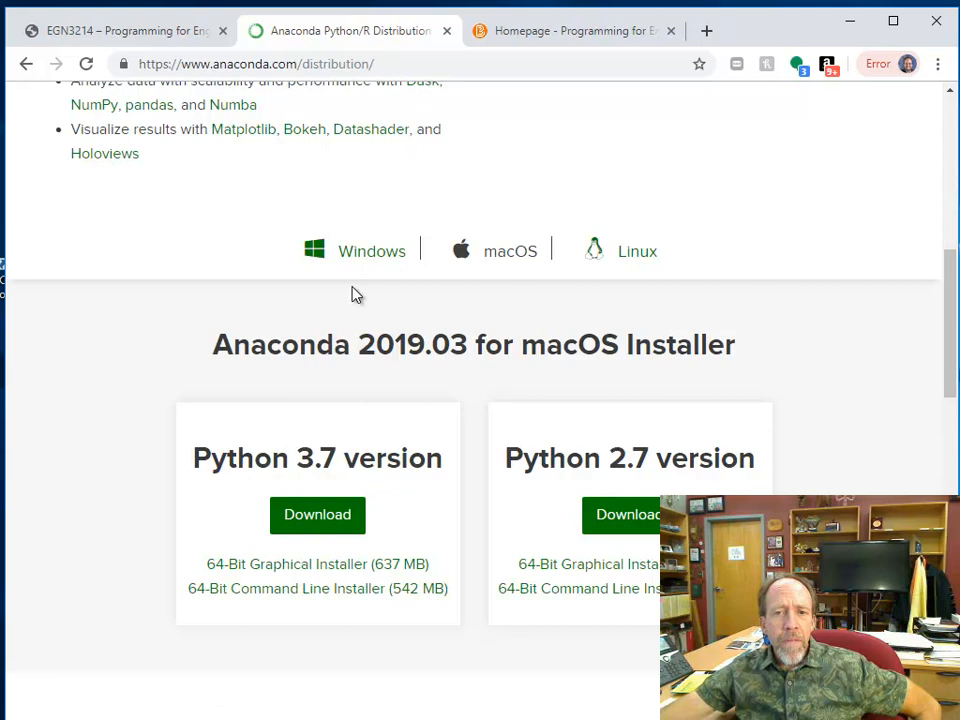
left_click(371, 251)
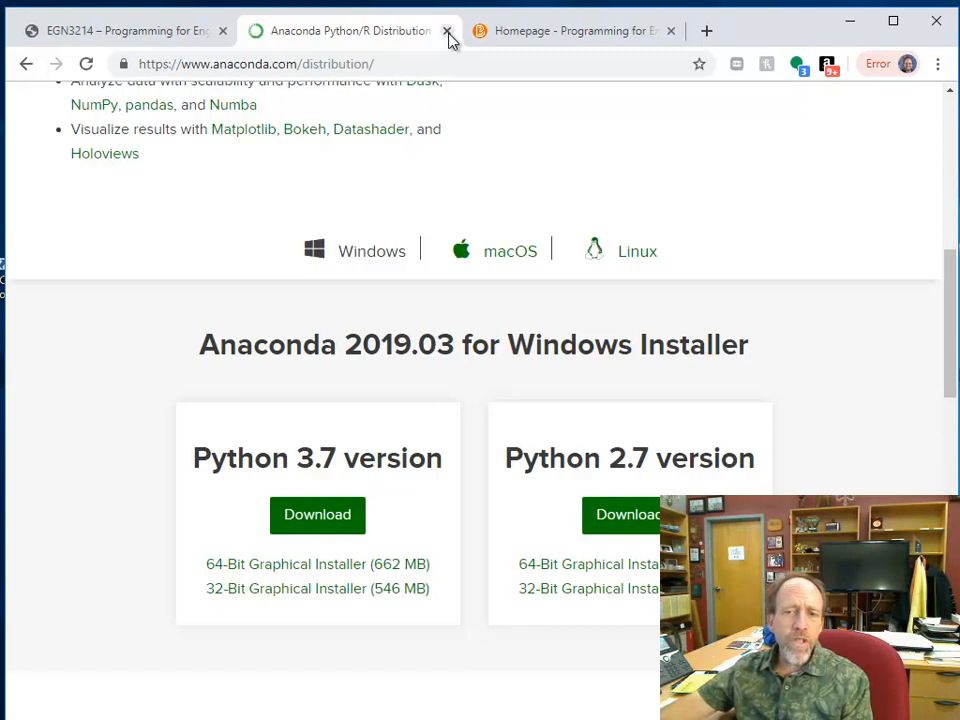
- Close the Anaconda browser tab to return to Spyder's untitled0.py script
left_click(447, 31)
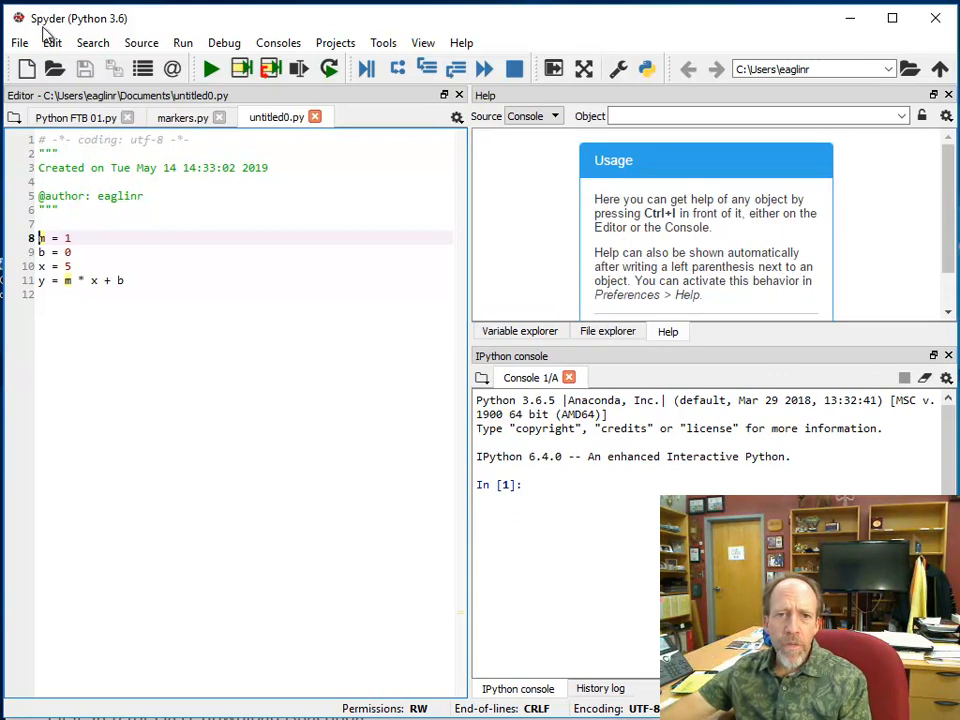
mouse_move(290, 358)
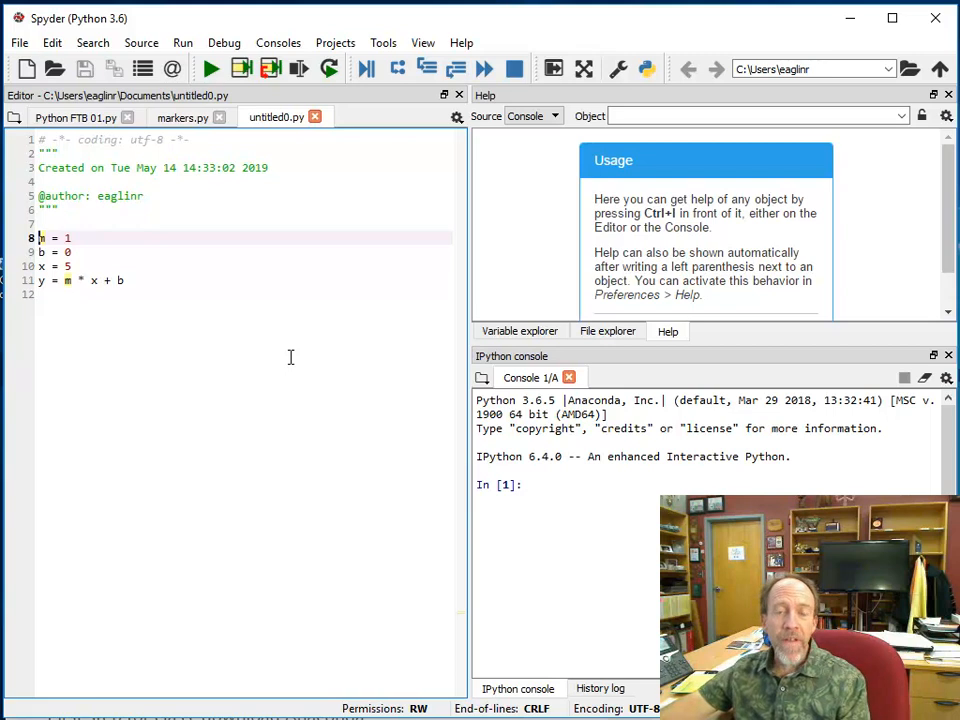
mouse_move(189, 321)
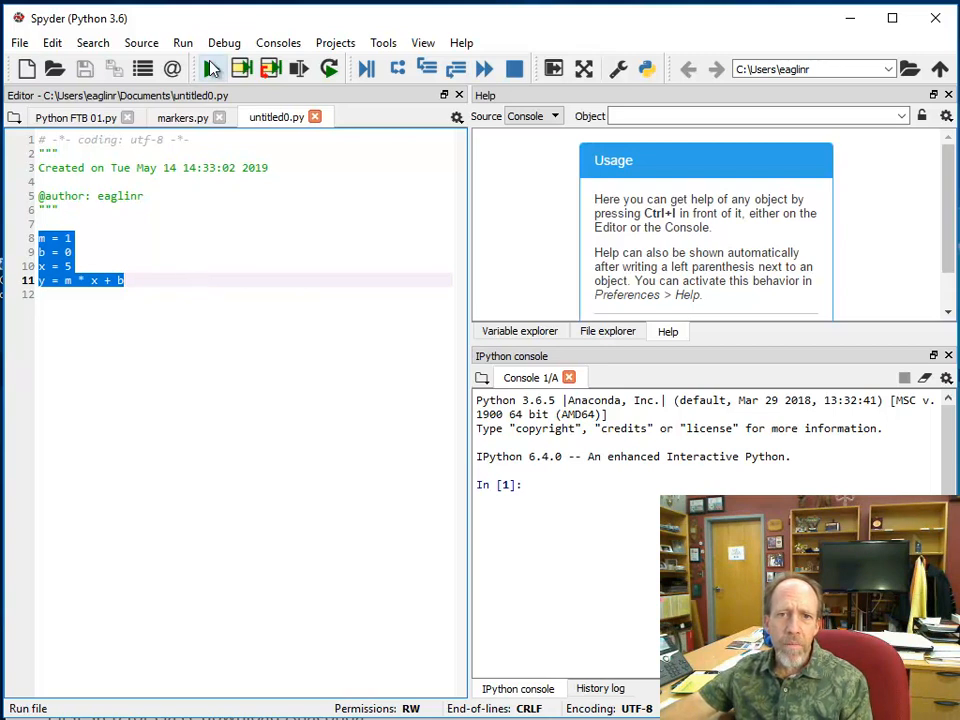
- Run untitled0.py so the console executes the m, b, x and y assignments
left_click(210, 68)
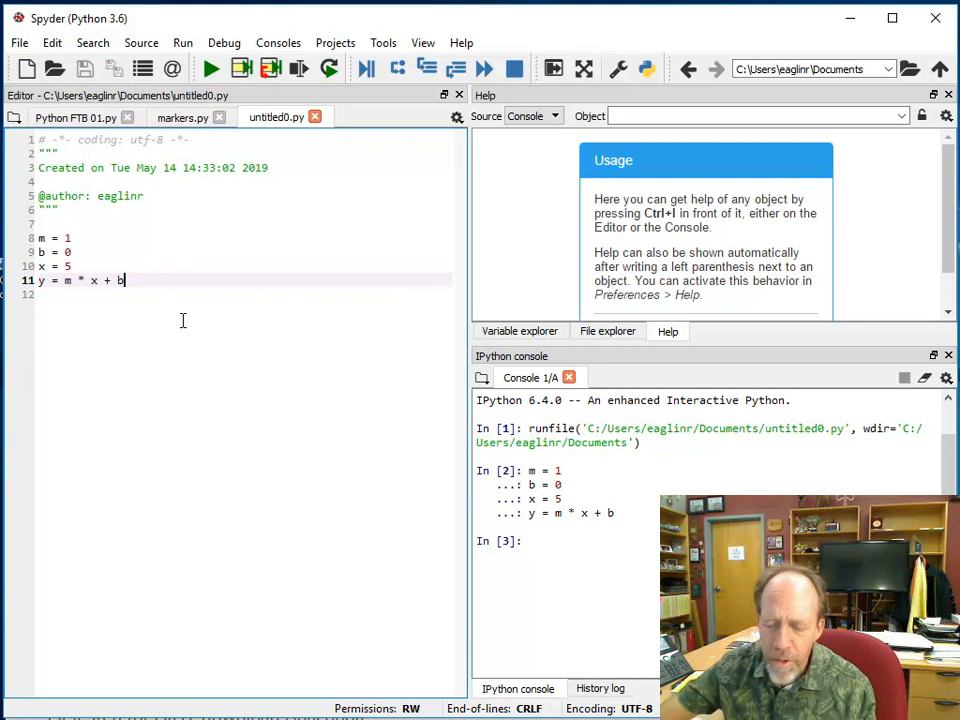
- Add a print(y) line to the script and select it to run, outputting 5
type("Pit")
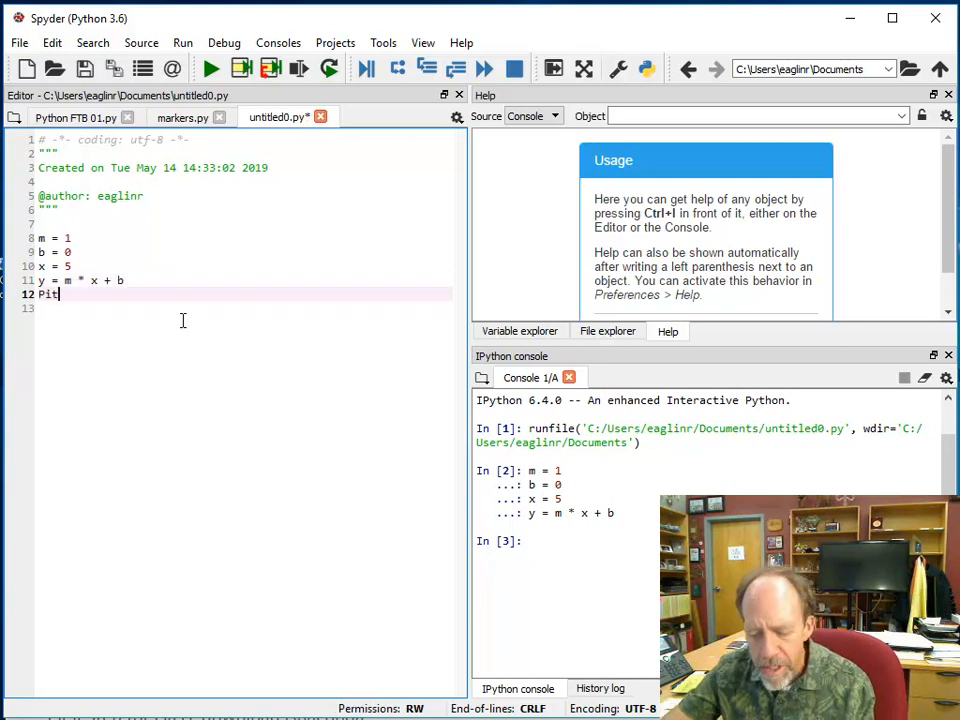
key("BackSpace")
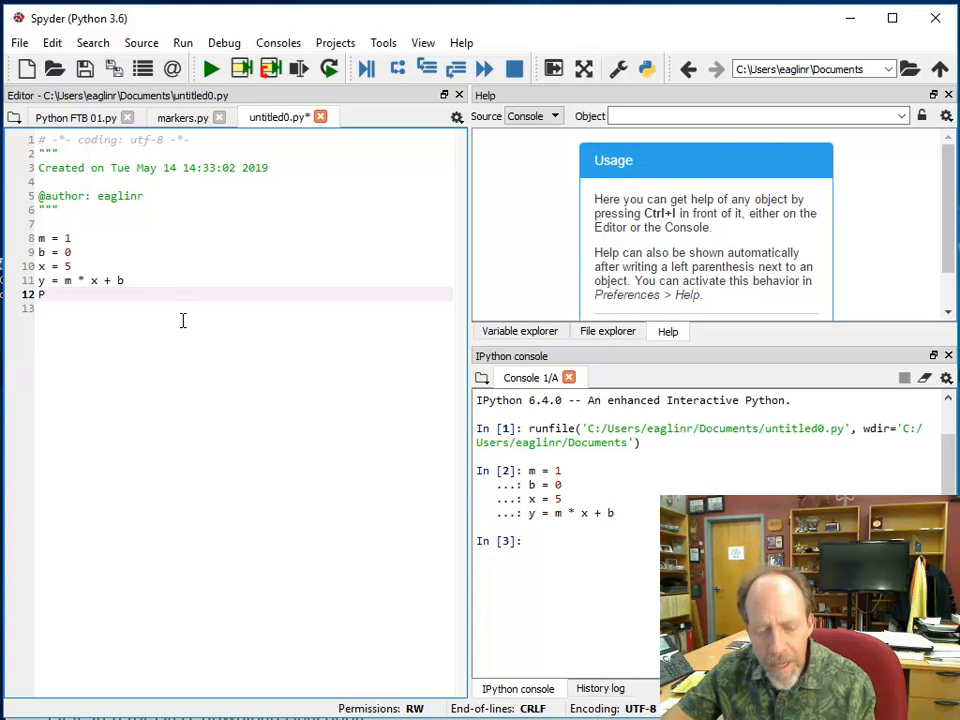
type("rint")
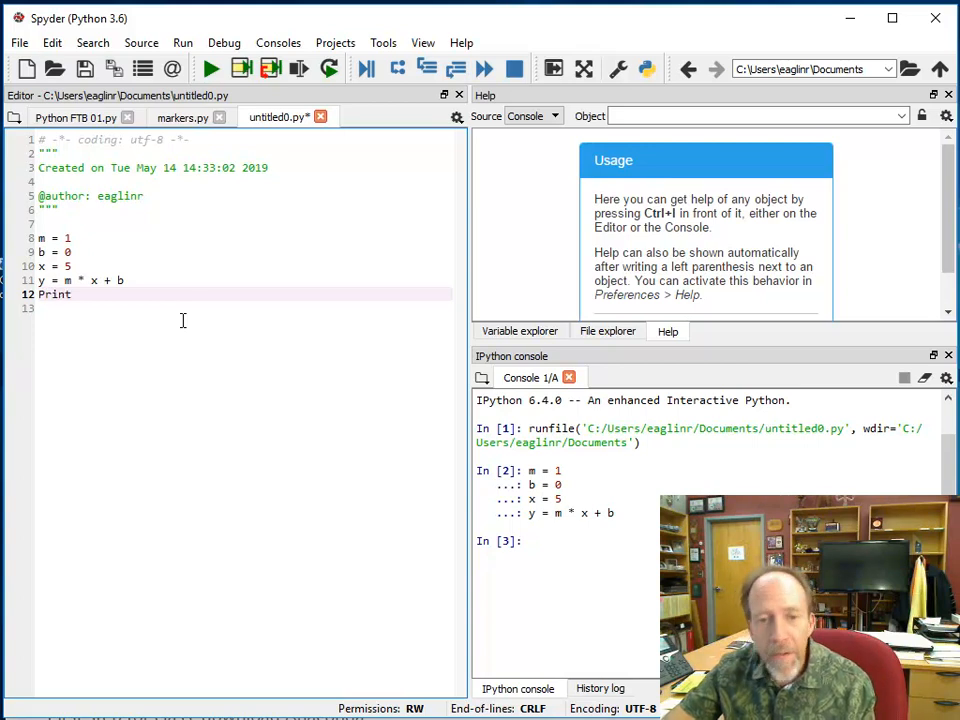
type("(y)")
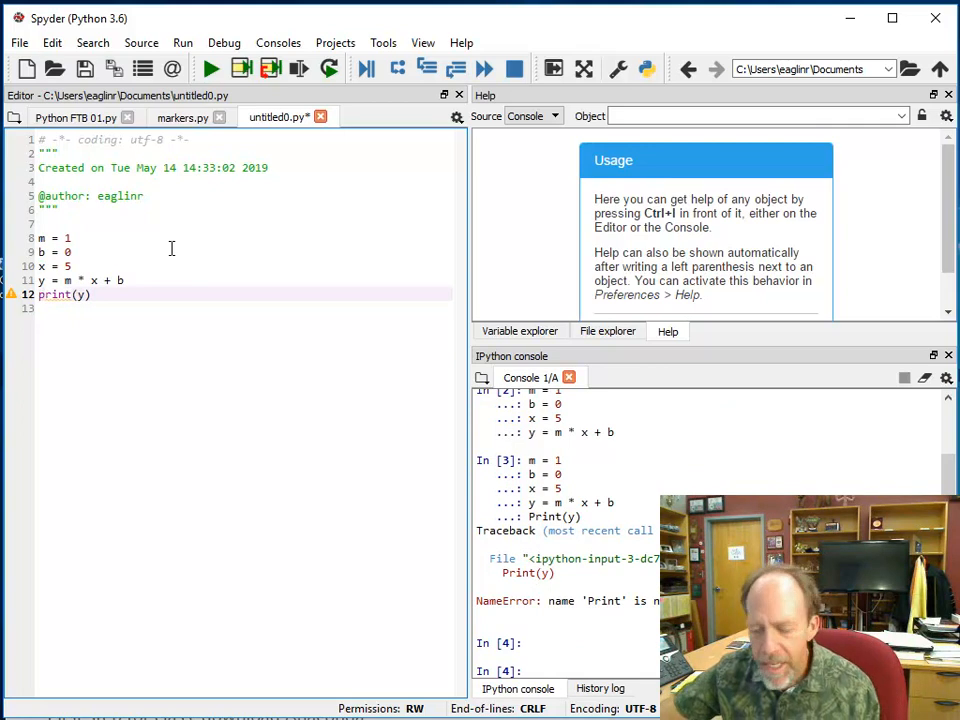
double_click(55, 294)
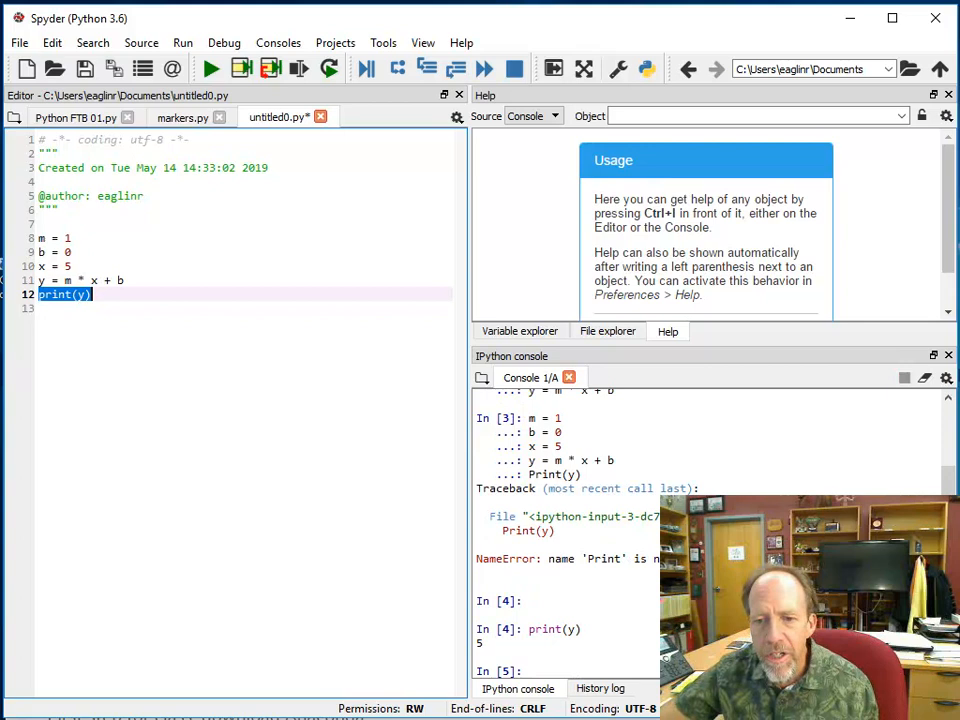
mouse_move(587, 663)
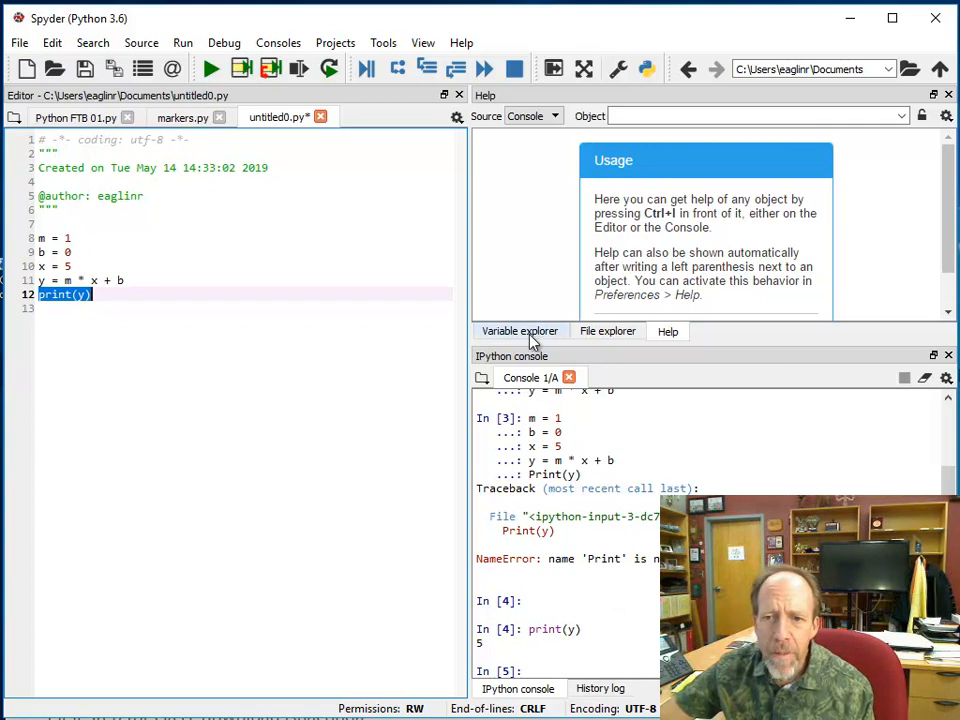
- Inspect b, m, x and y (0, 1, 5, 5) in the Variable explorer
left_click(519, 331)
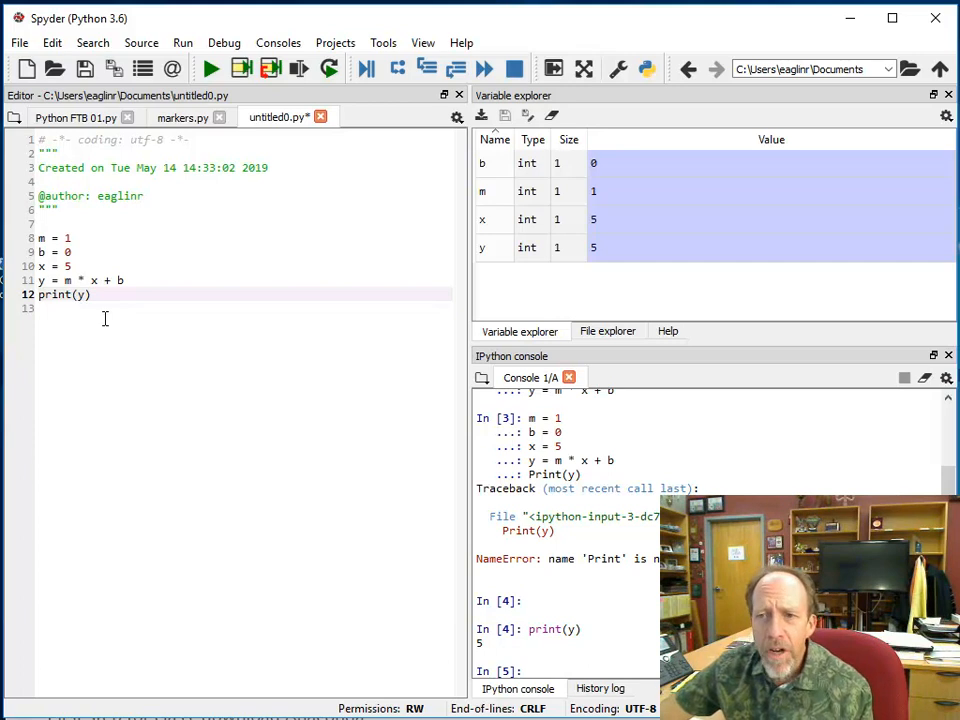
mouse_move(282, 20)
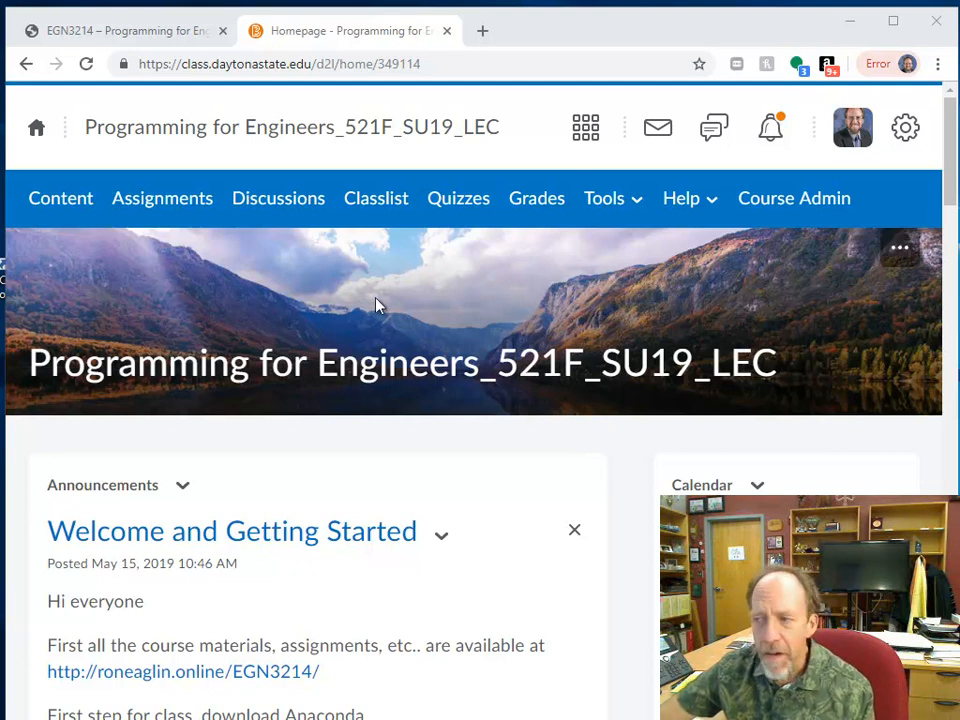
- Switch to the EGN3214 course site and go through Menu to Assignments
left_click(120, 30)
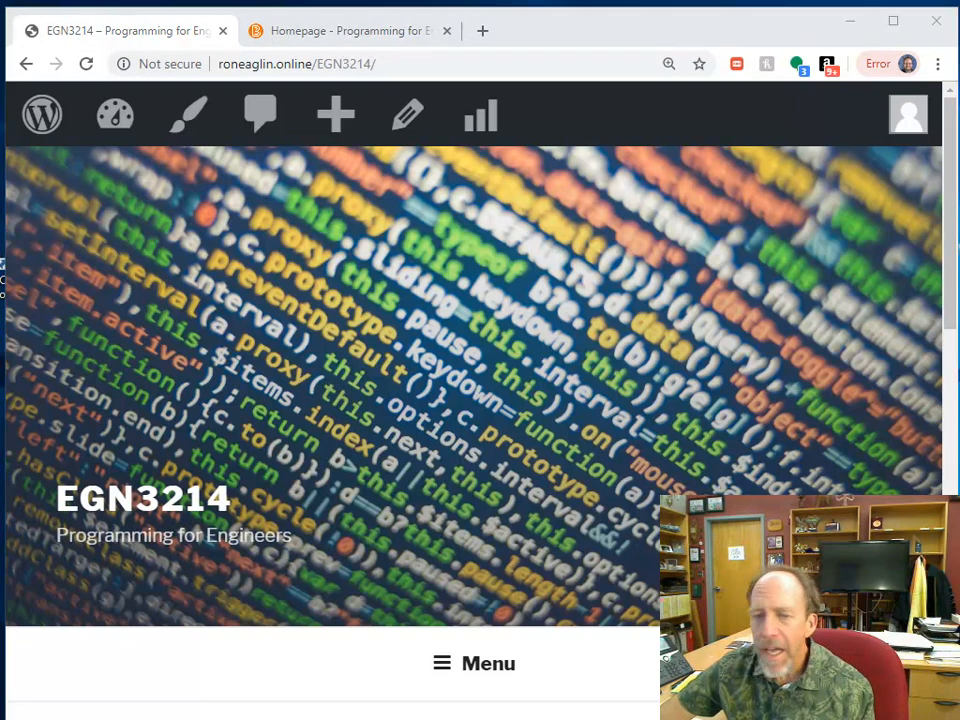
scroll("down", 3)
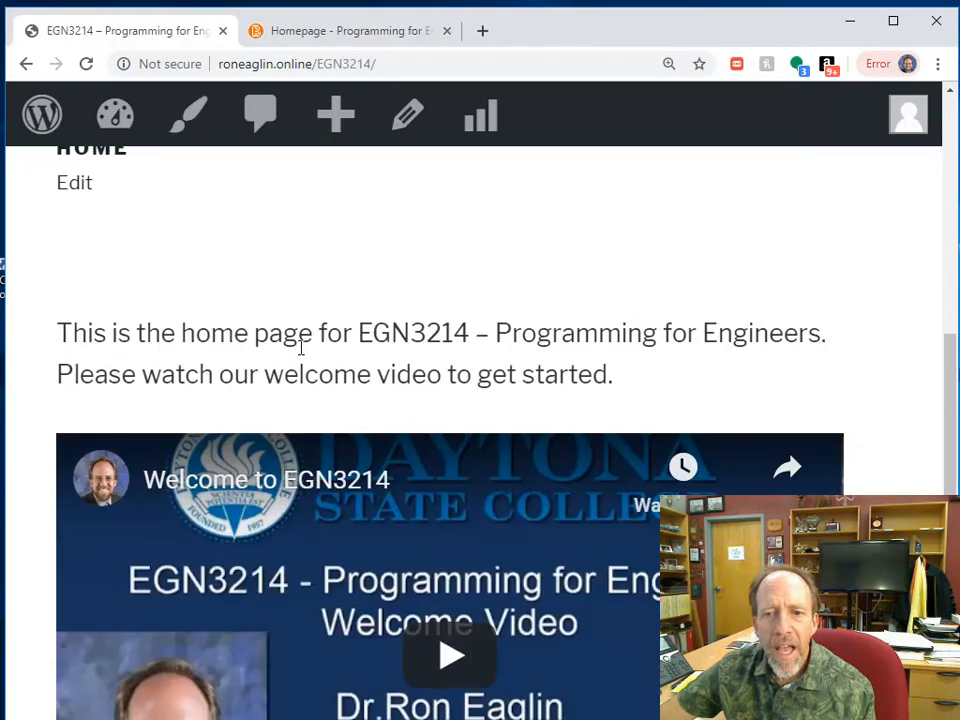
scroll("up", 3)
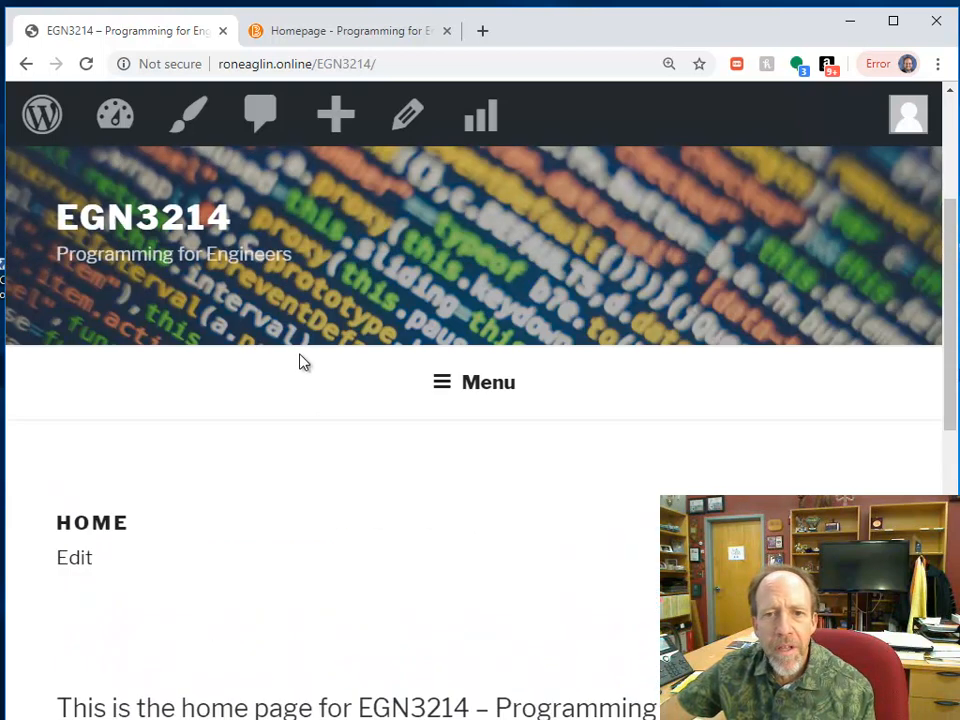
scroll("down", 3)
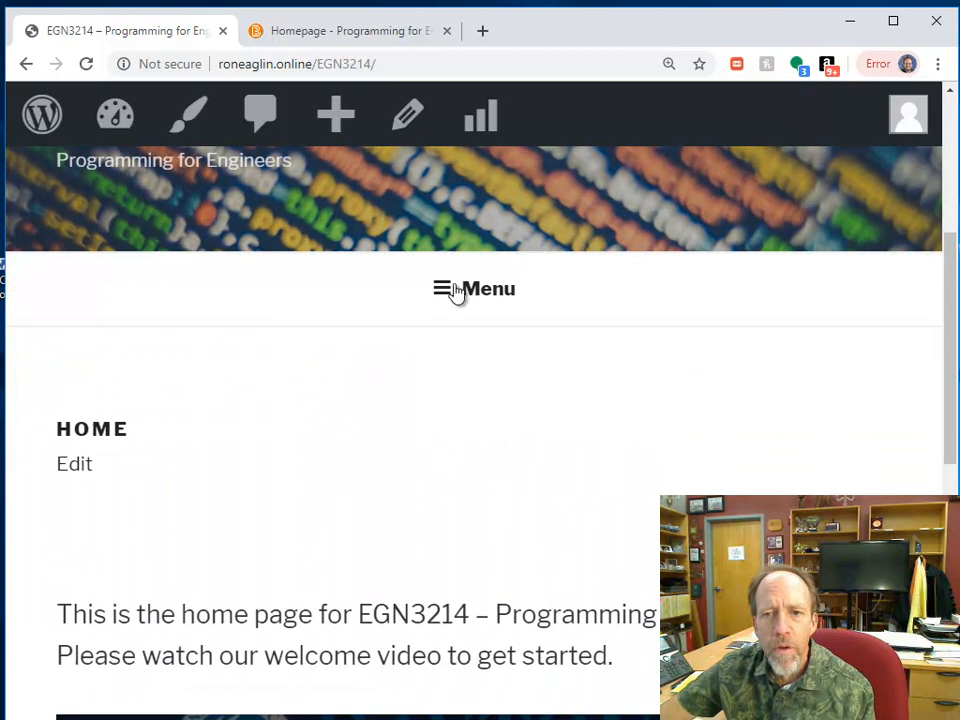
left_click(473, 289)
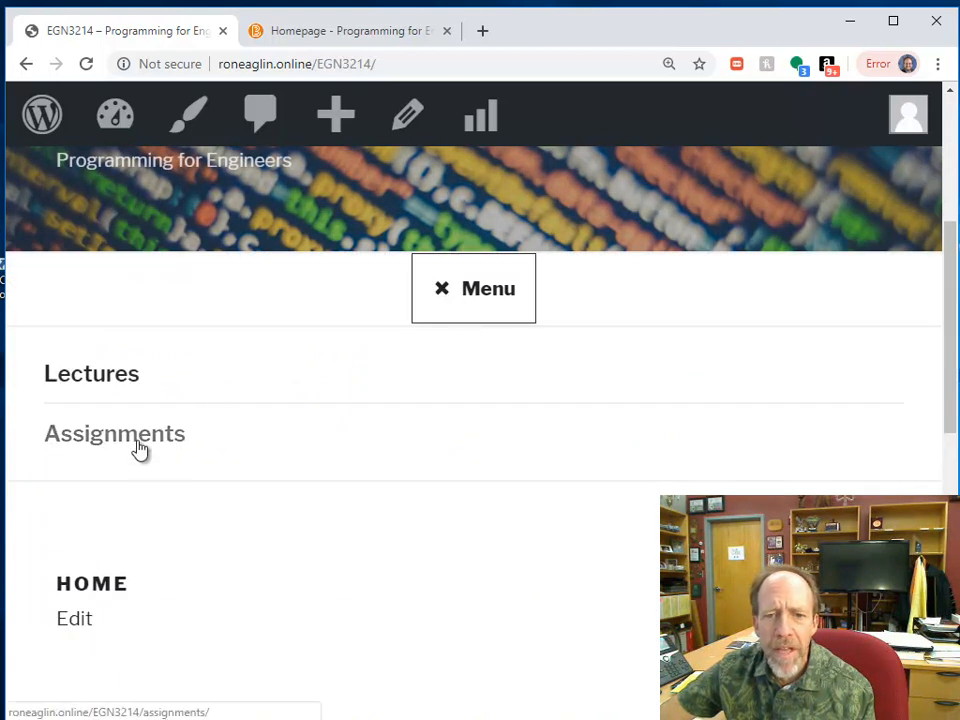
left_click(114, 433)
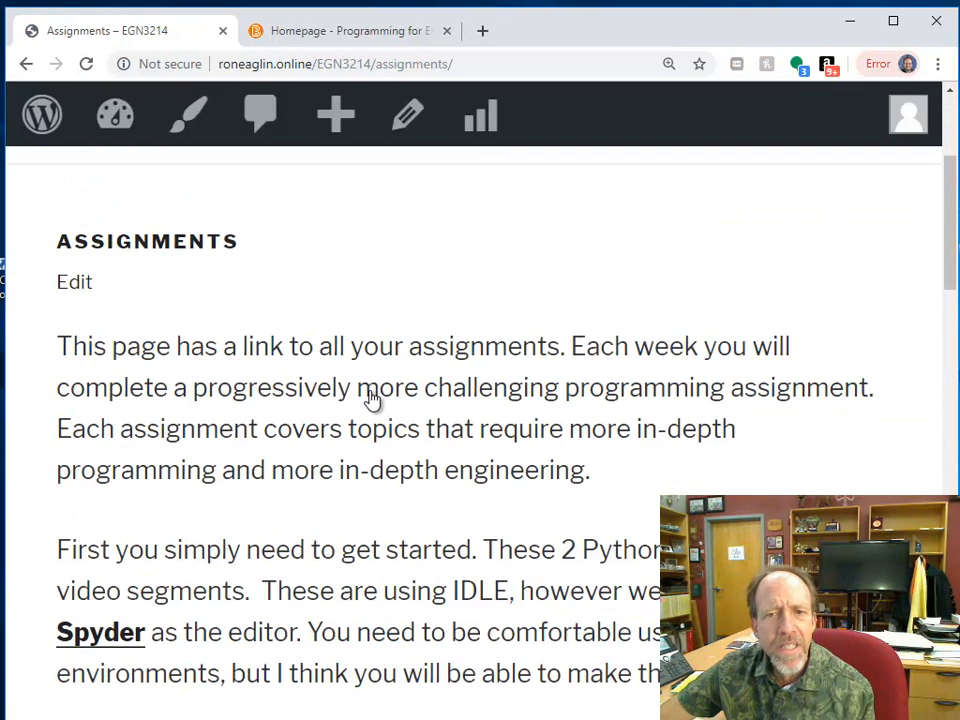
scroll("down", 3)
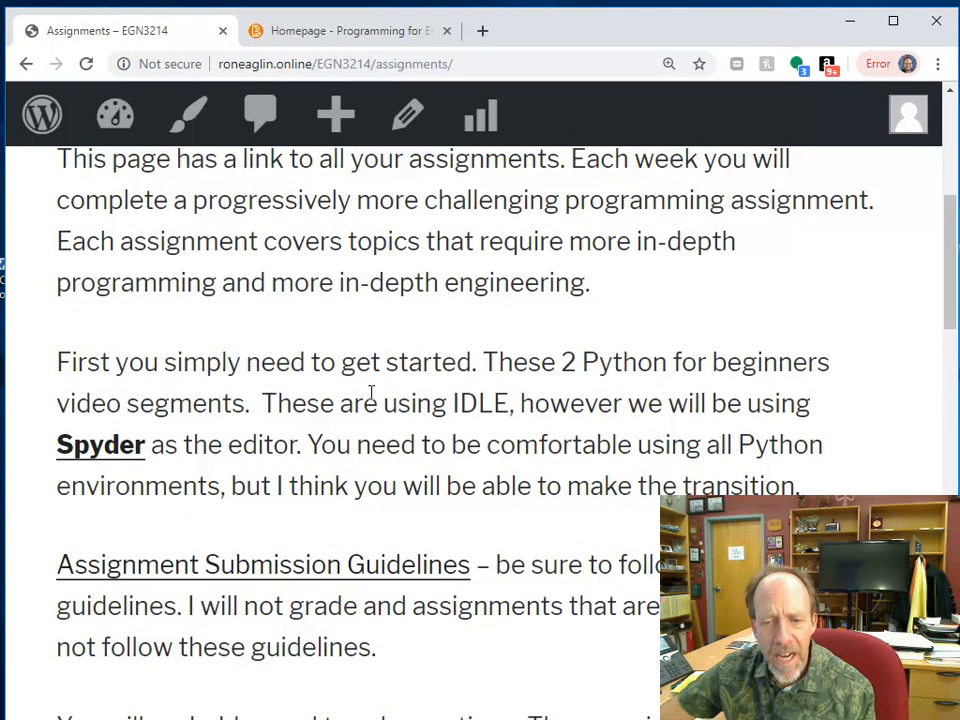
scroll("down", 3)
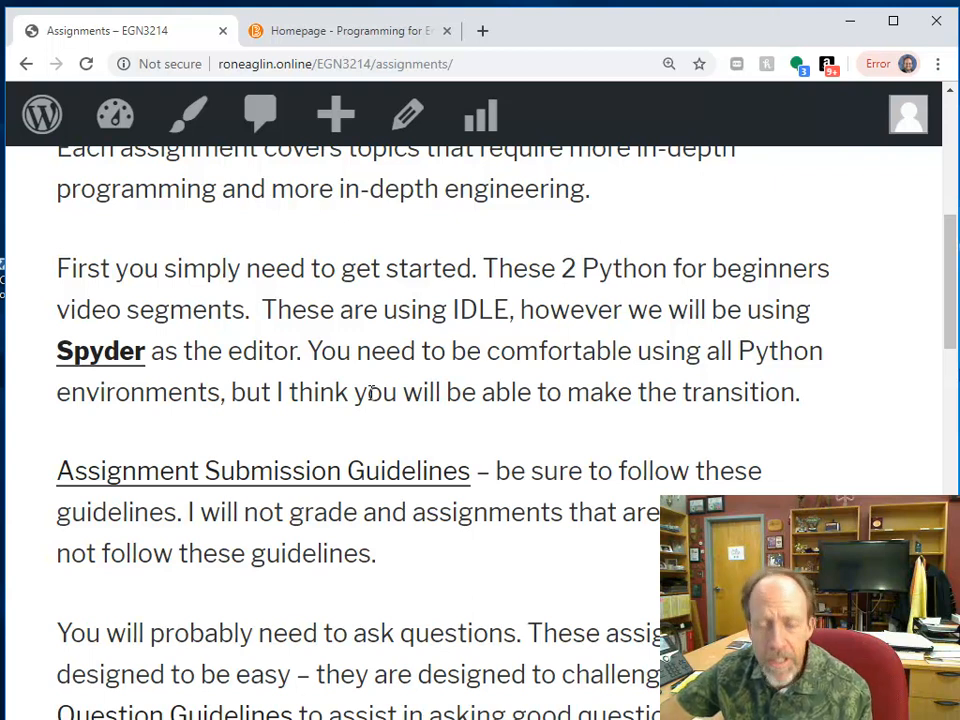
mouse_move(358, 408)
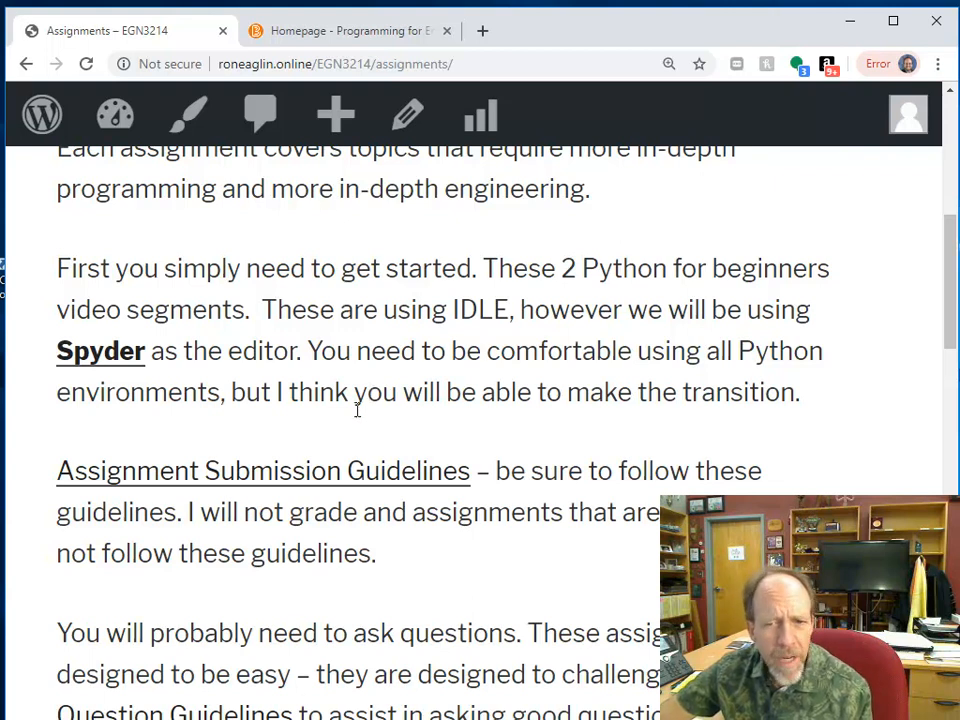
mouse_move(456, 376)
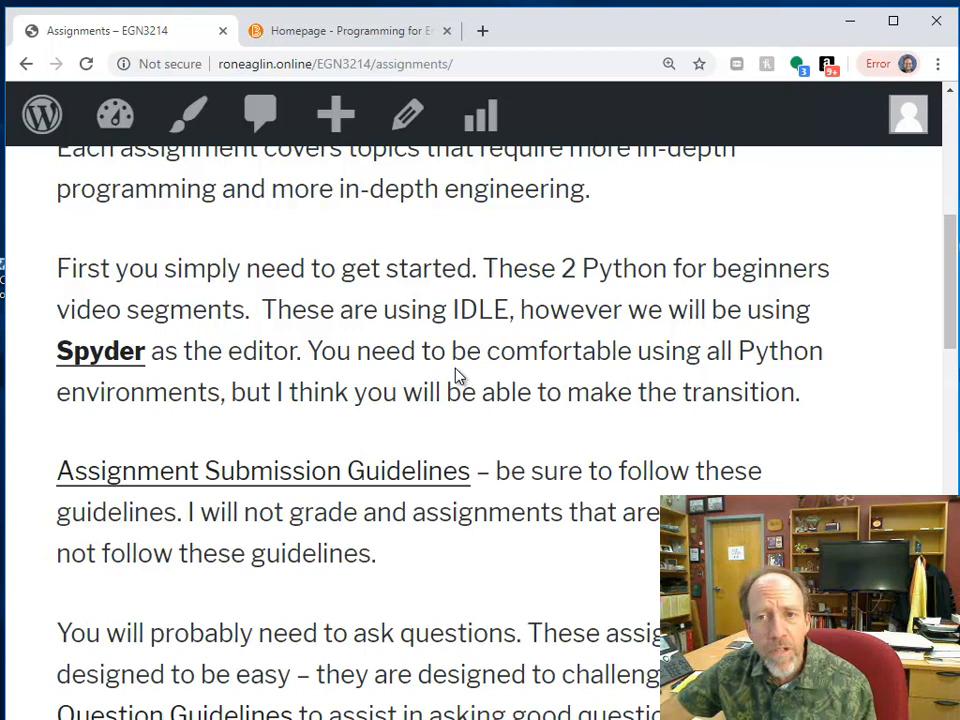
scroll("down", 3)
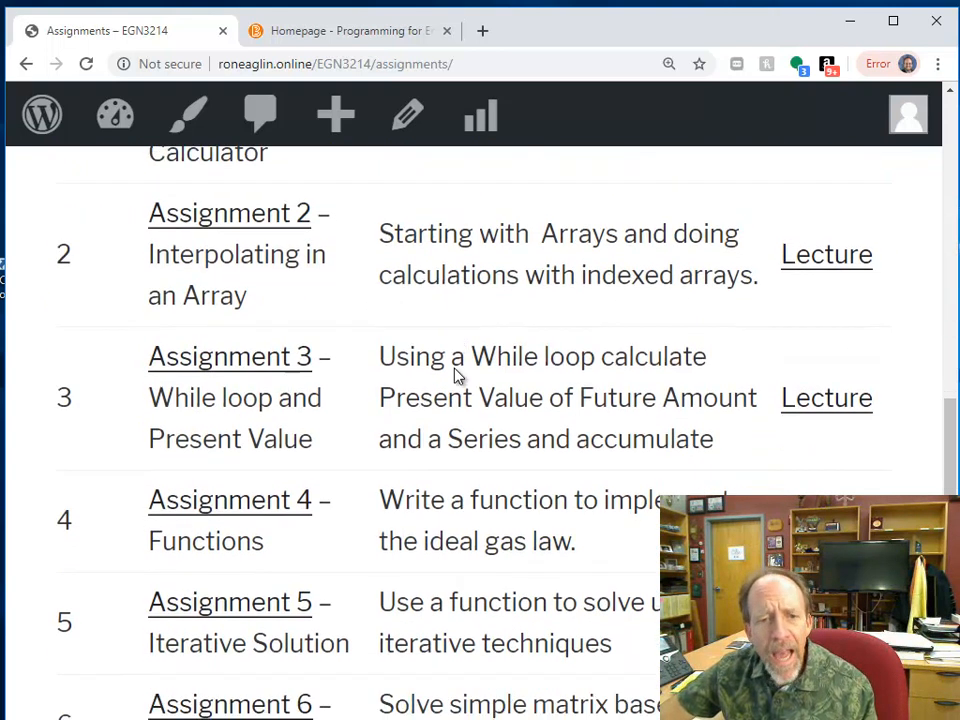
scroll("down", 3)
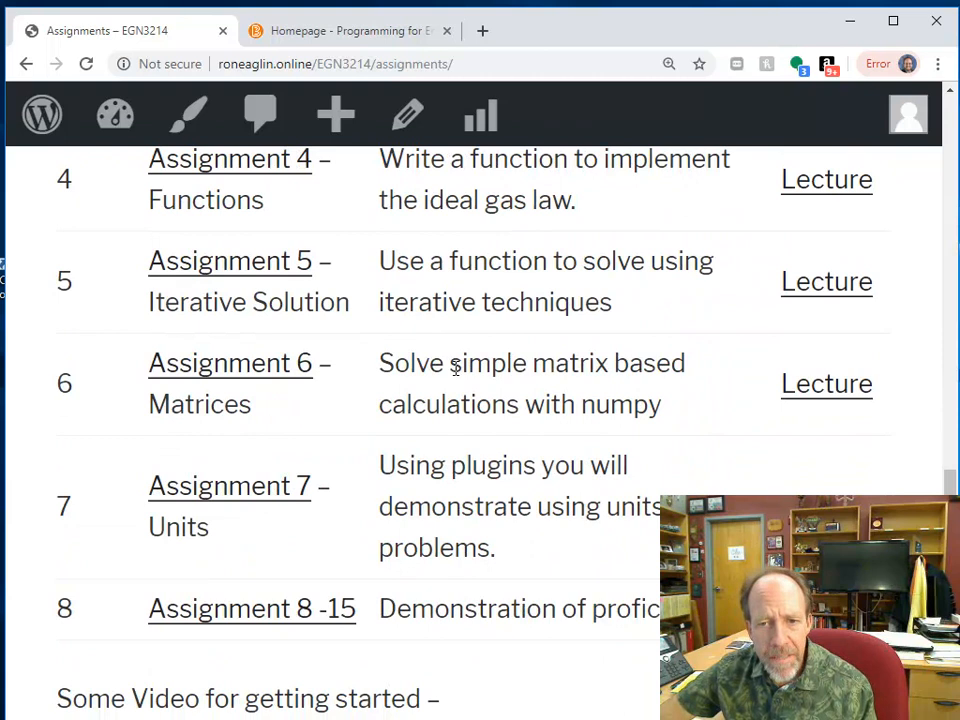
scroll("down", 3)
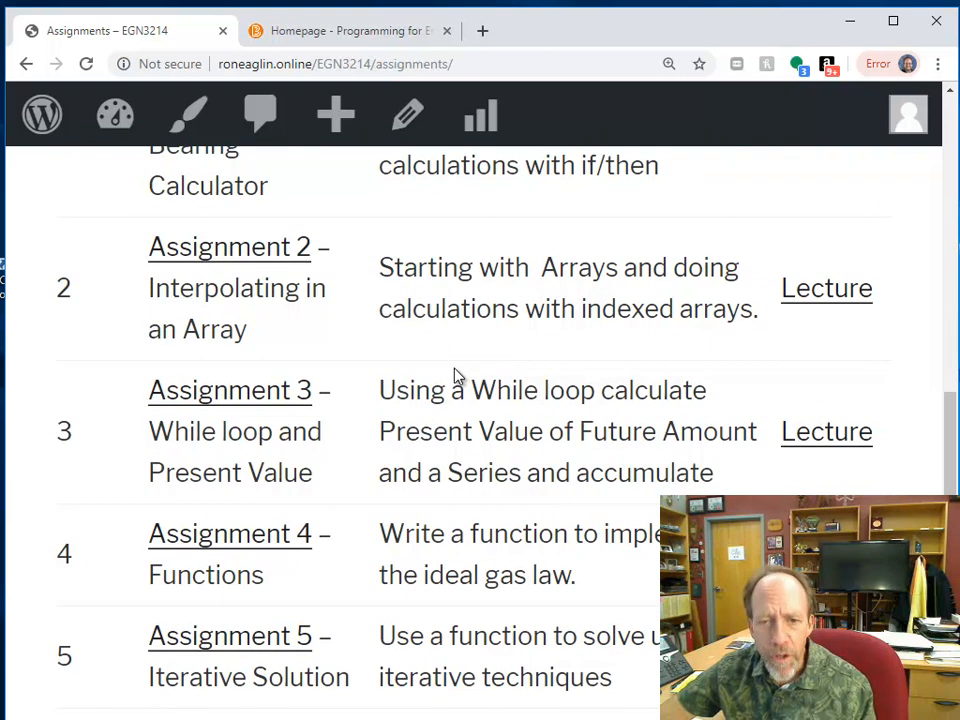
scroll("up", 3)
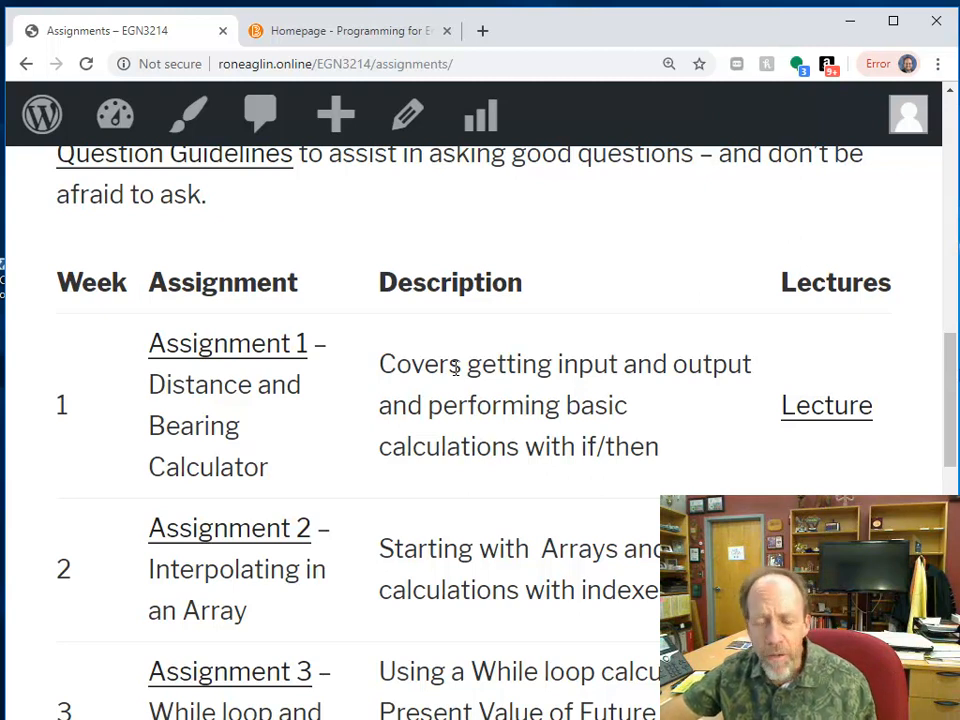
mouse_move(458, 390)
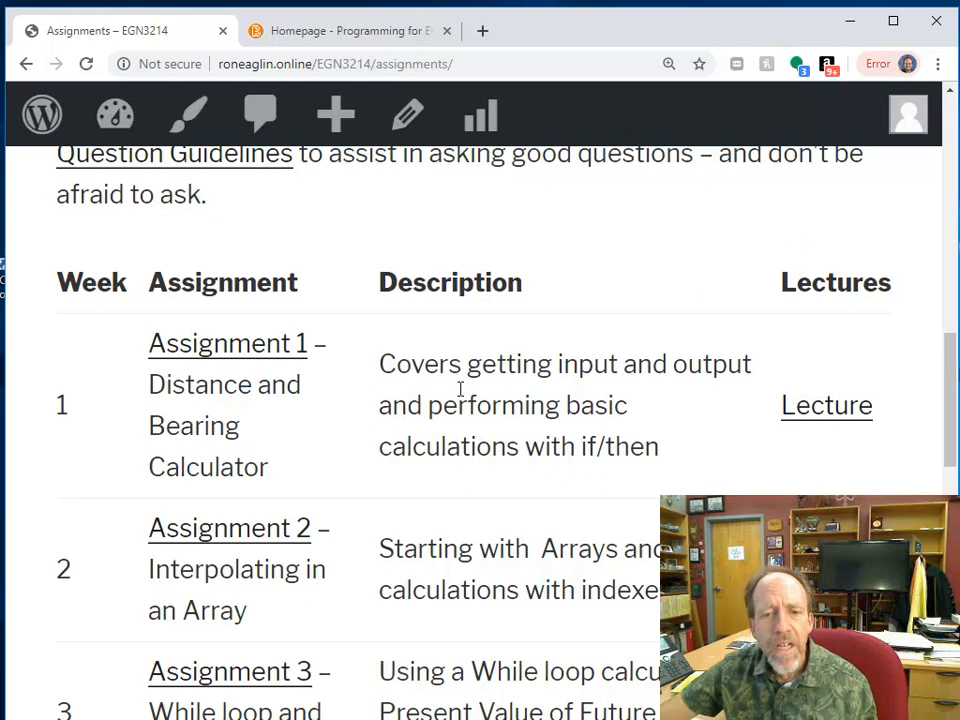
scroll("down", 3)
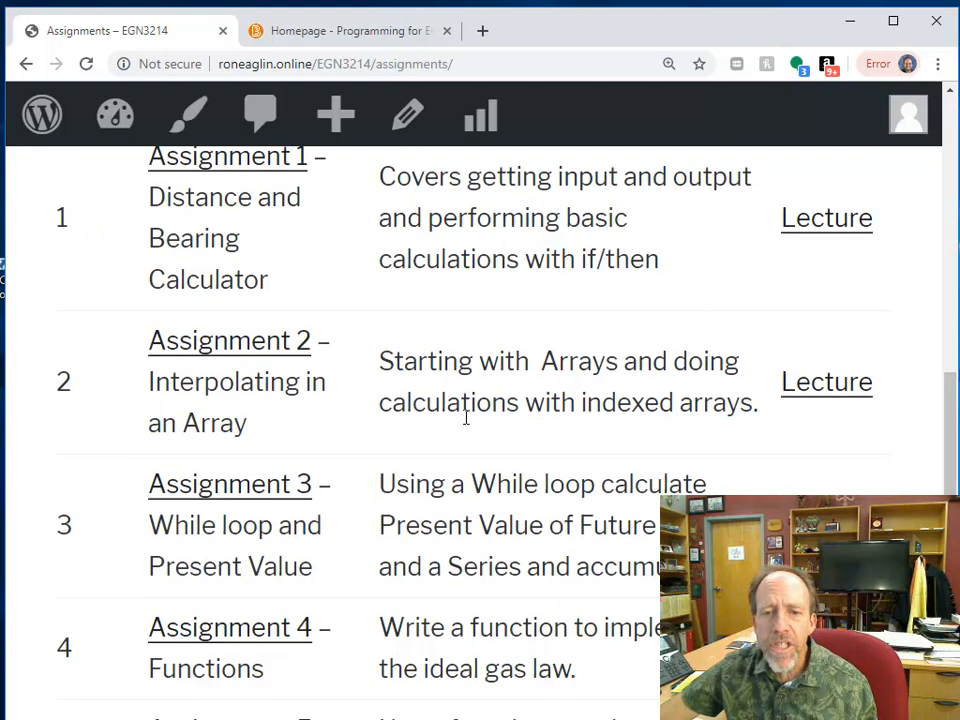
scroll("down", 3)
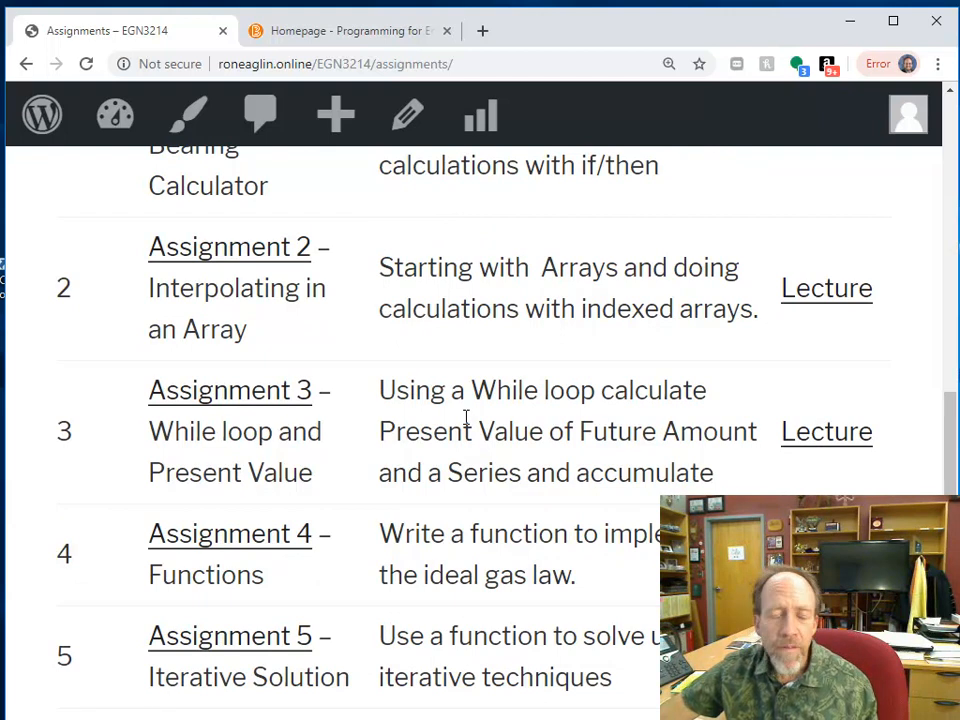
scroll("down", 3)
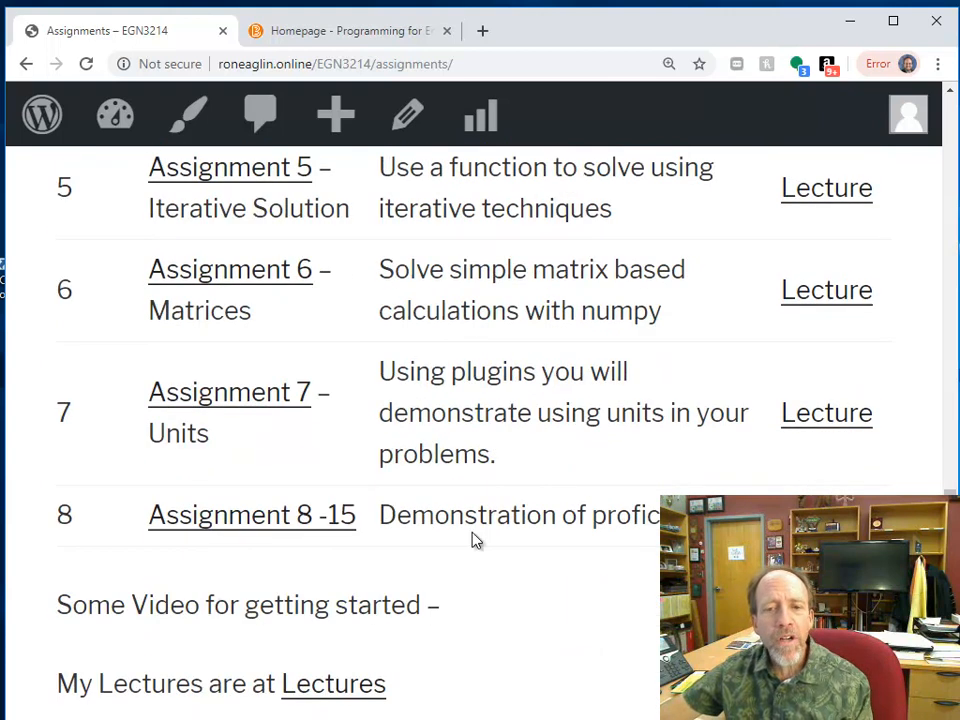
- Open the 'Assignment 8 -15' problems page and scroll through its Skills List
left_click(251, 514)
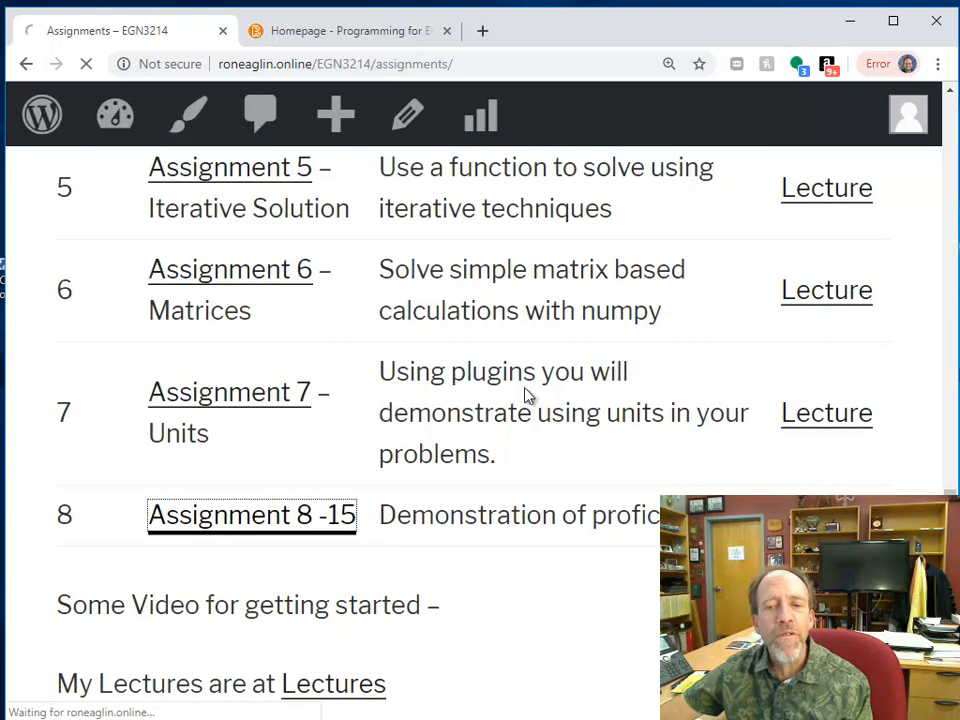
left_click(252, 514)
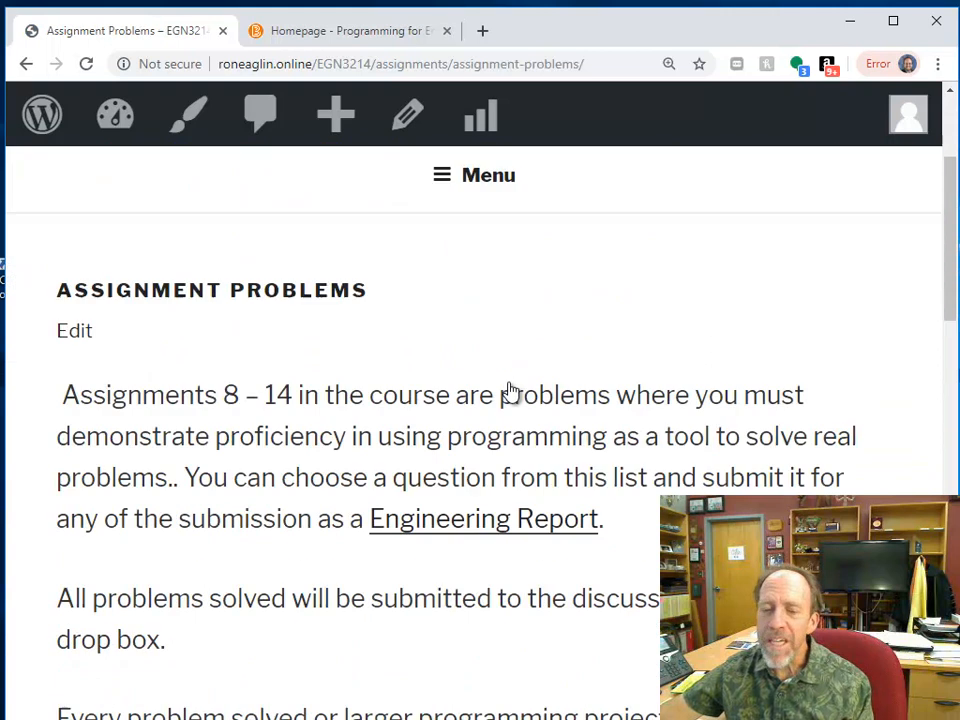
scroll("down", 3)
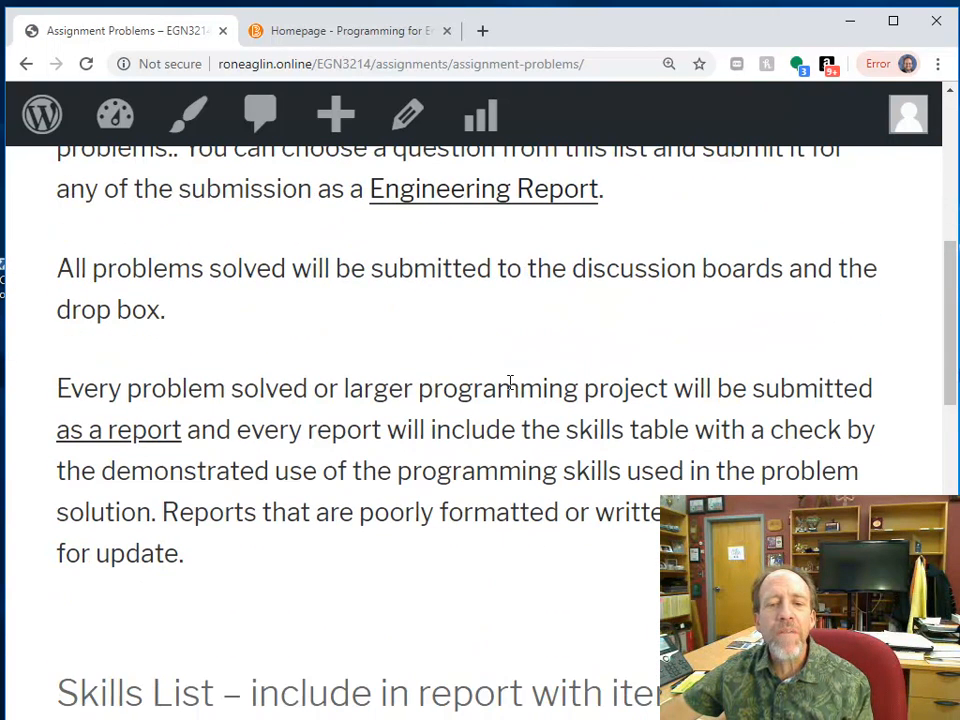
scroll("down", 3)
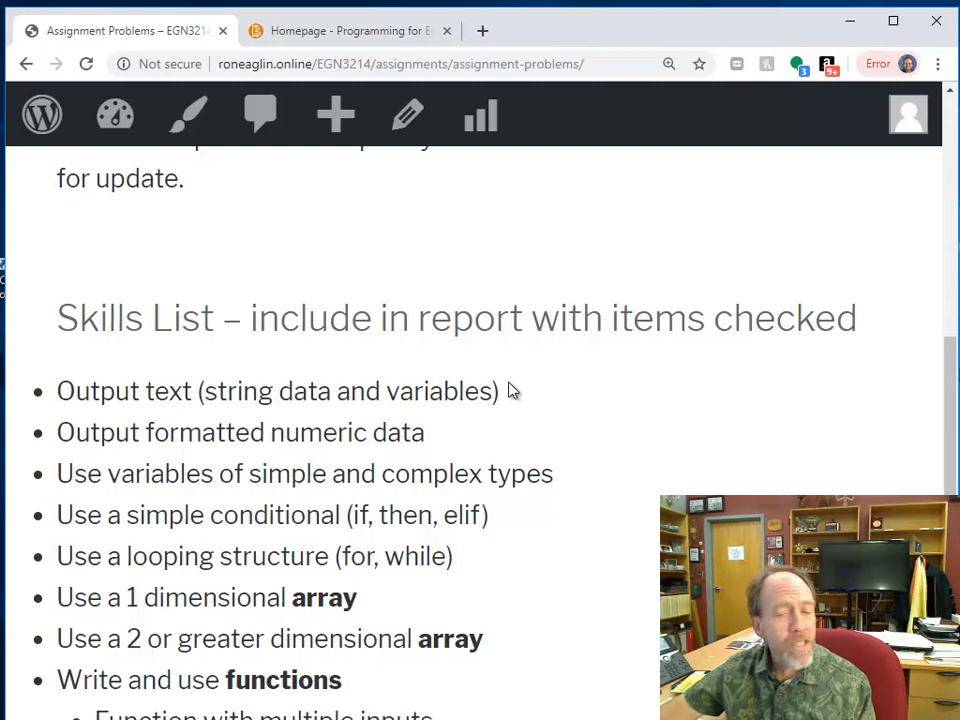
scroll("down", 3)
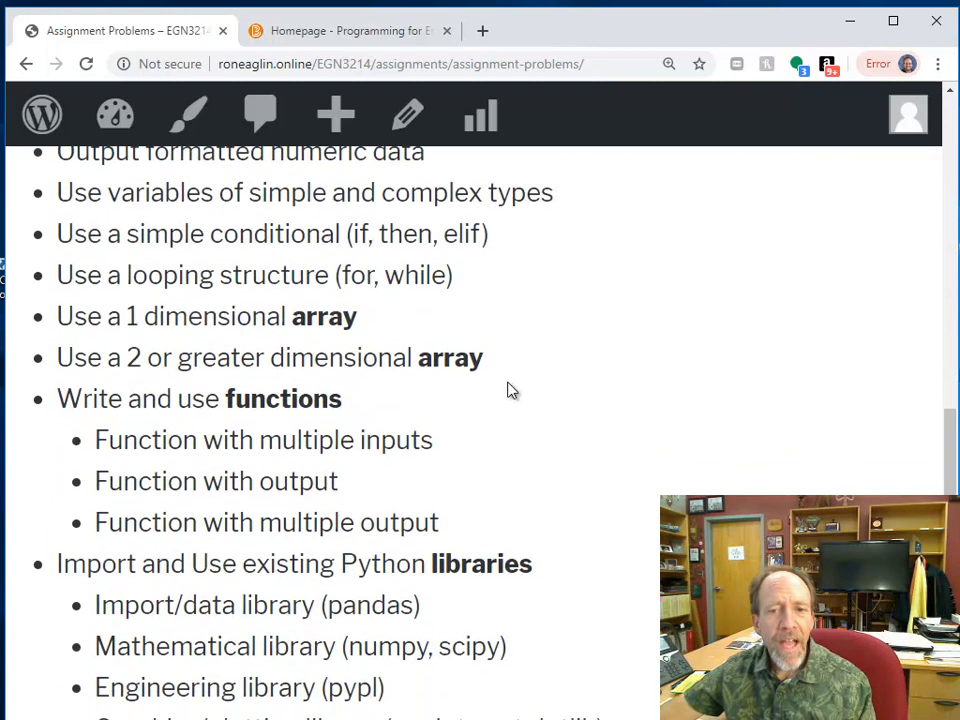
scroll("down", 3)
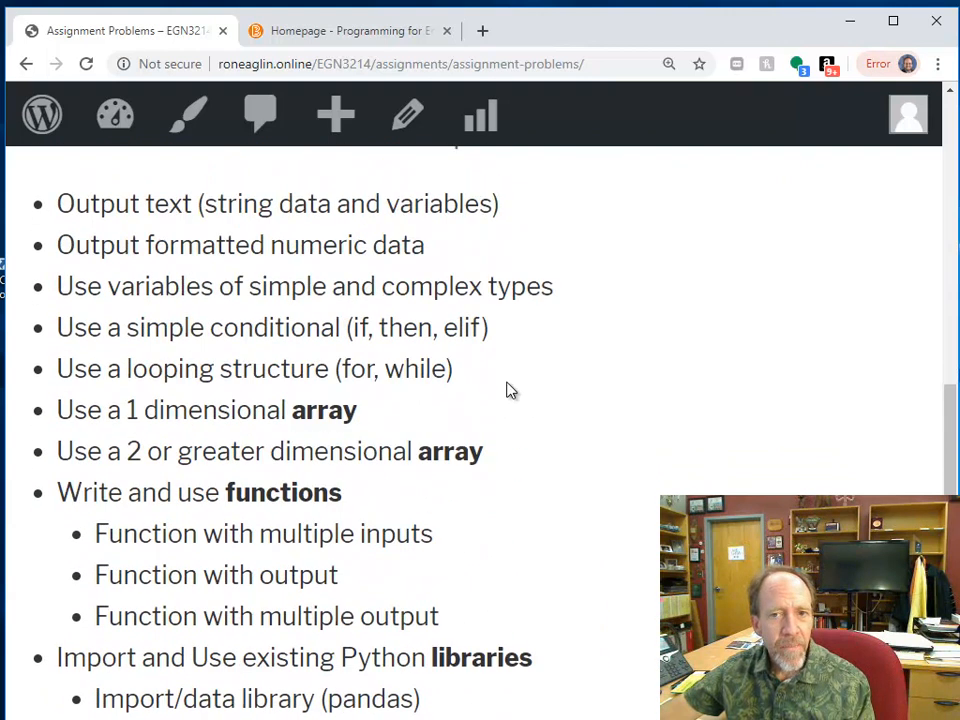
scroll("up", 3)
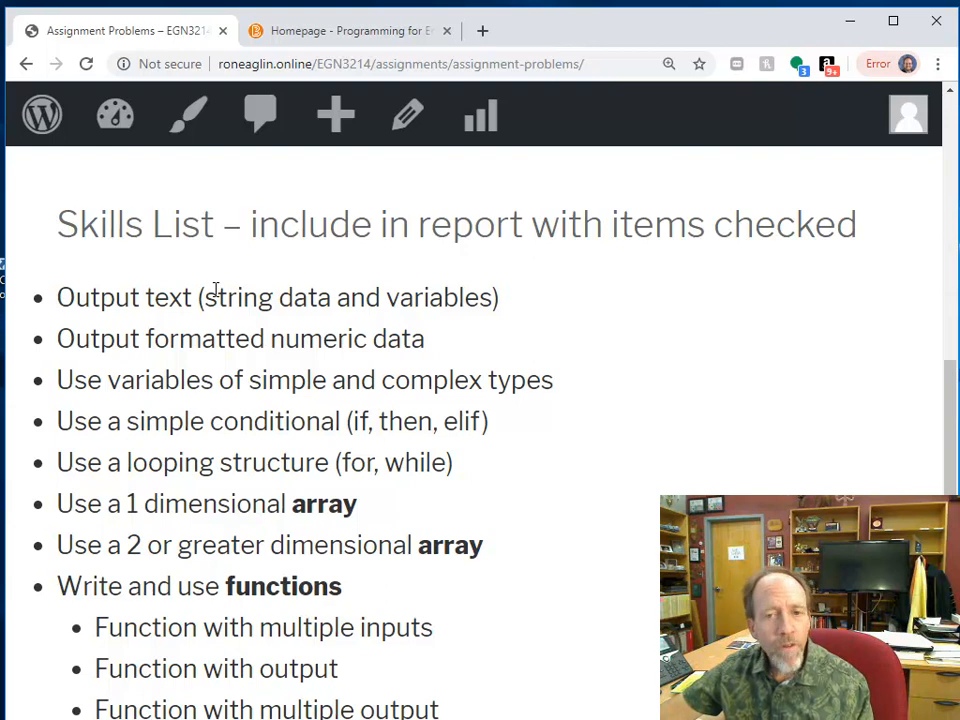
mouse_move(383, 347)
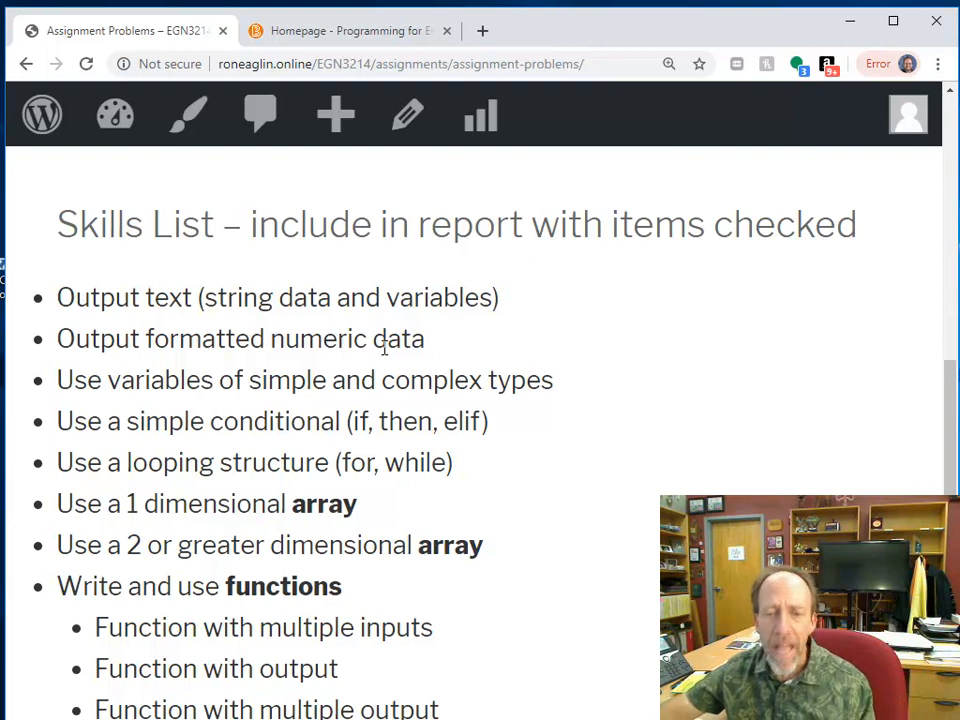
scroll("down", 3)
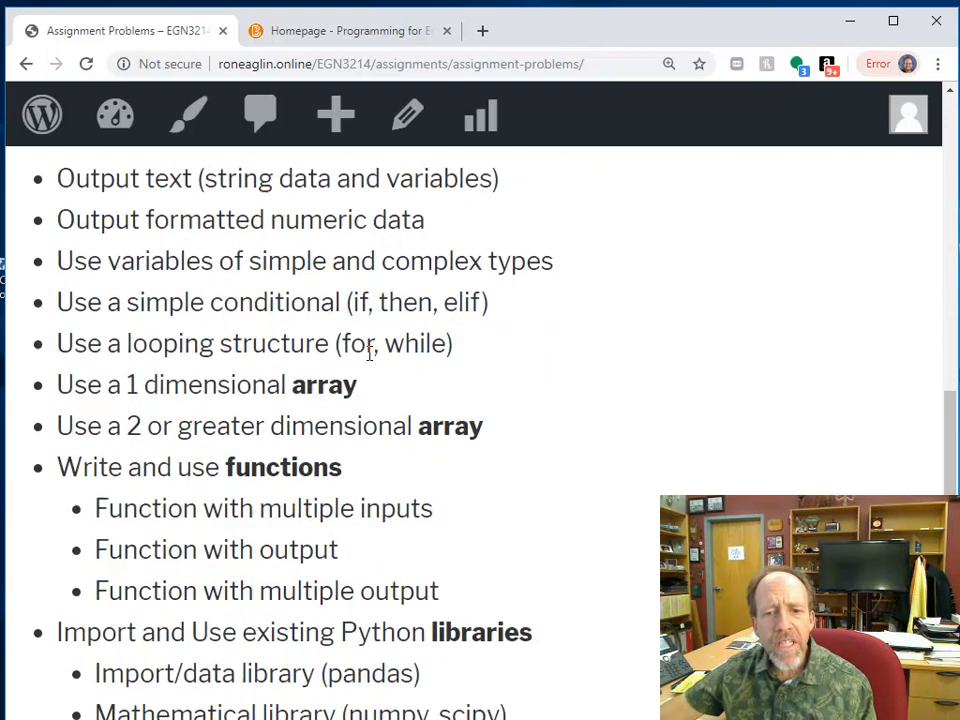
scroll("down", 3)
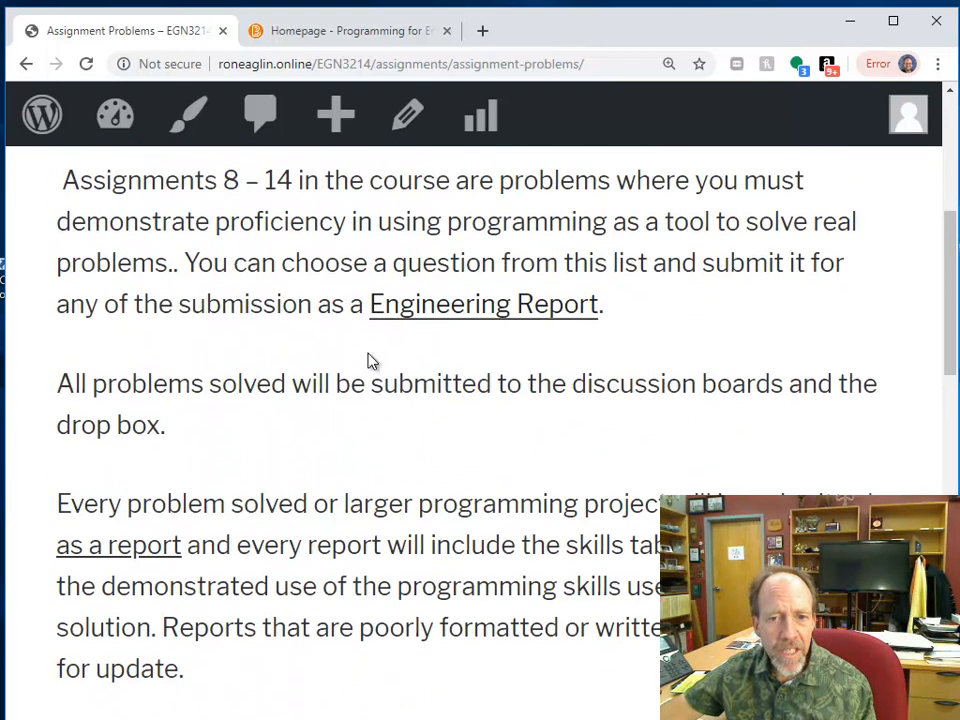
scroll("up", 3)
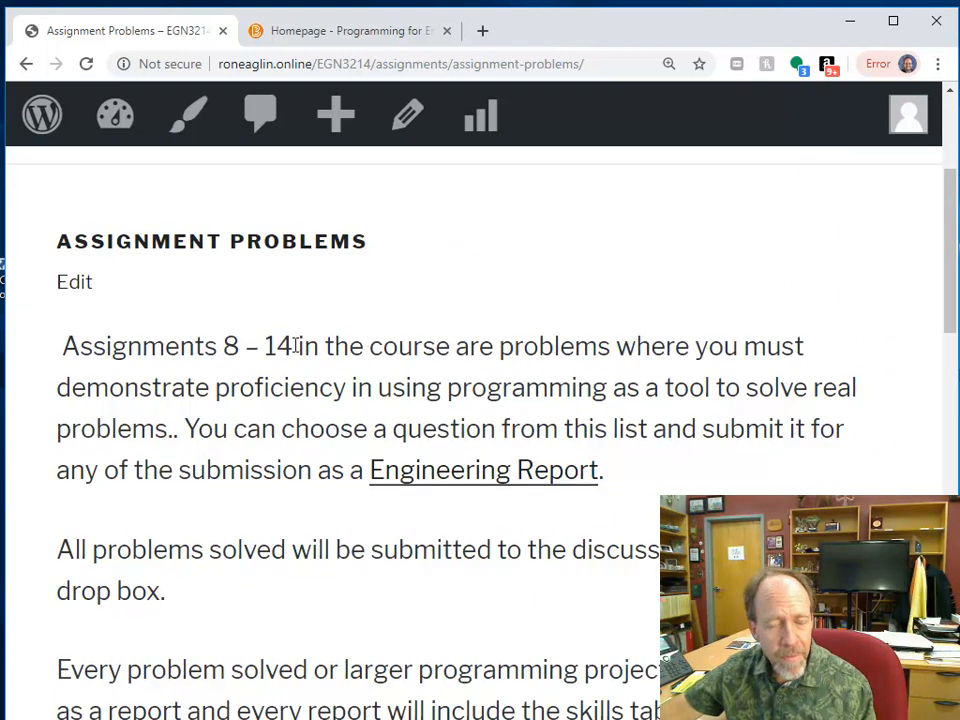
scroll("down", 3)
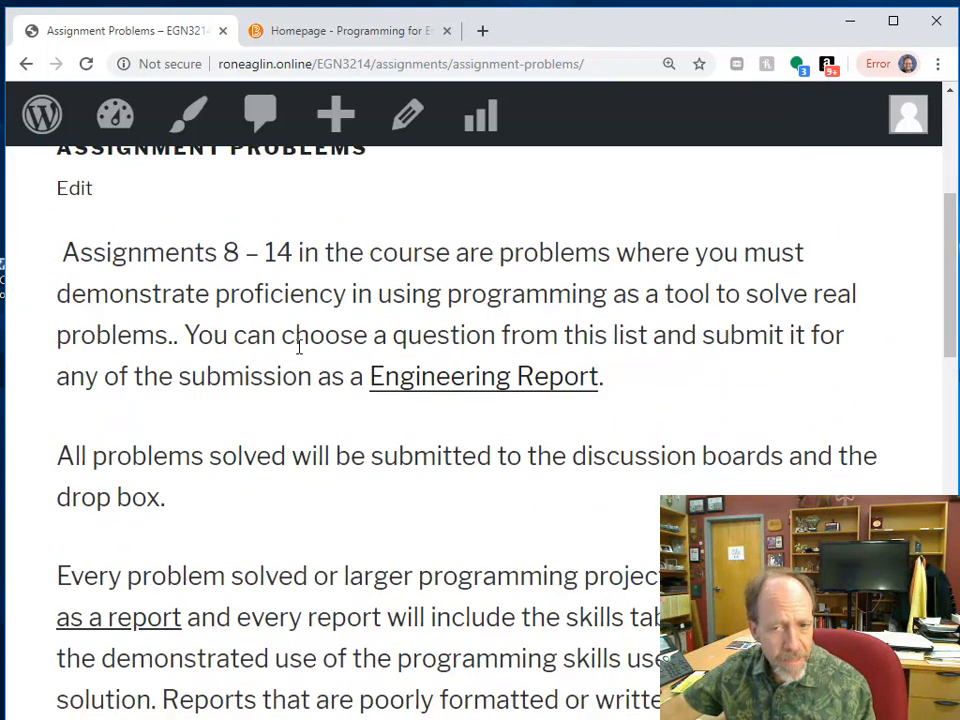
scroll("down", 3)
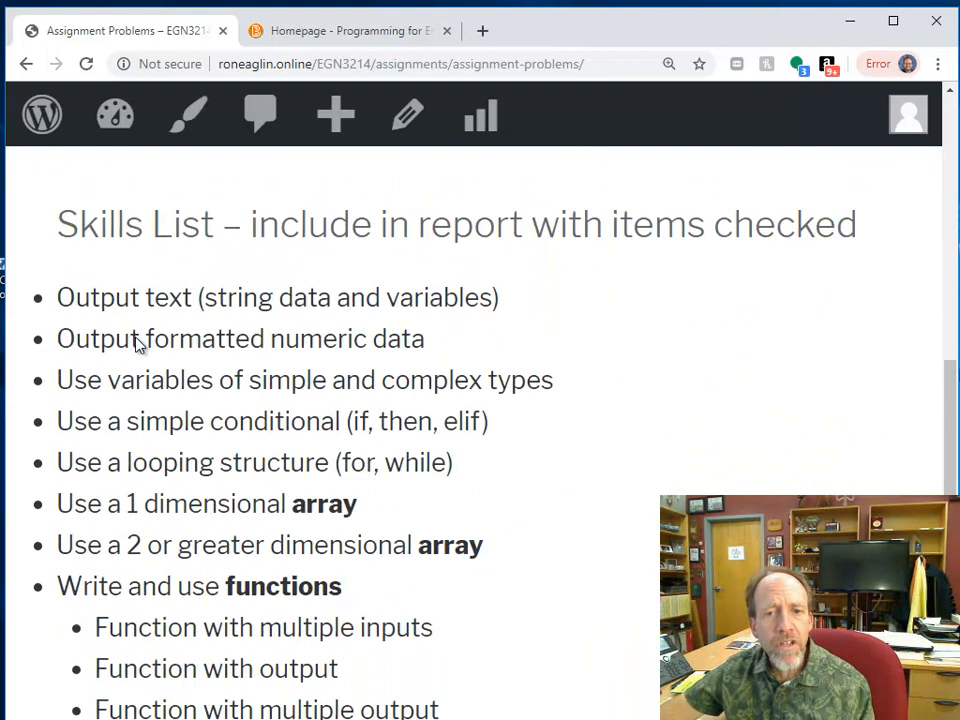
scroll("down", 3)
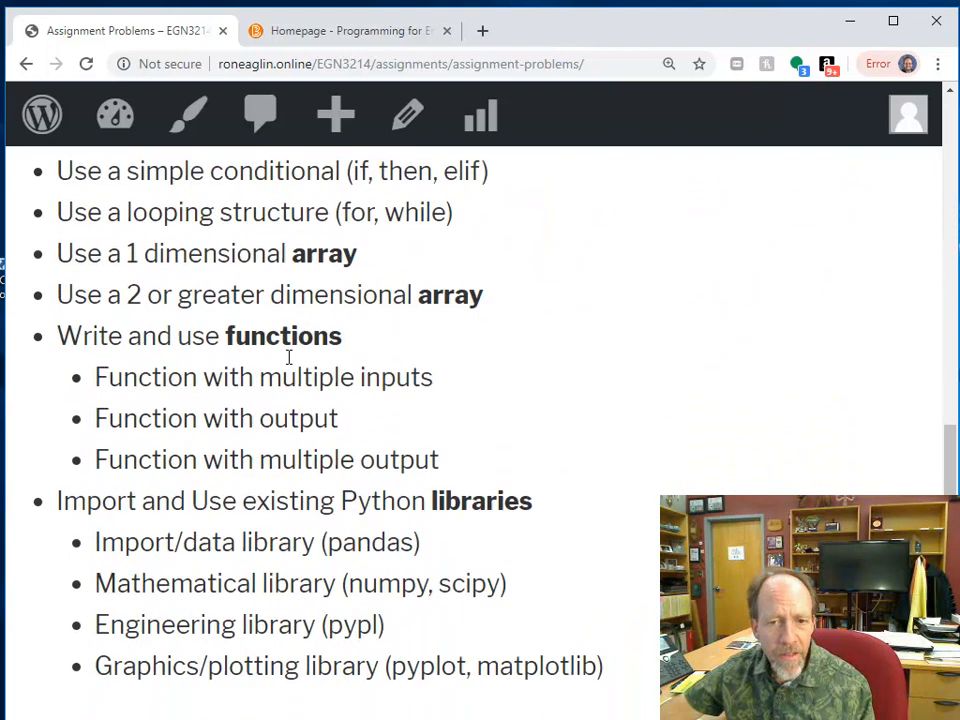
scroll("down", 3)
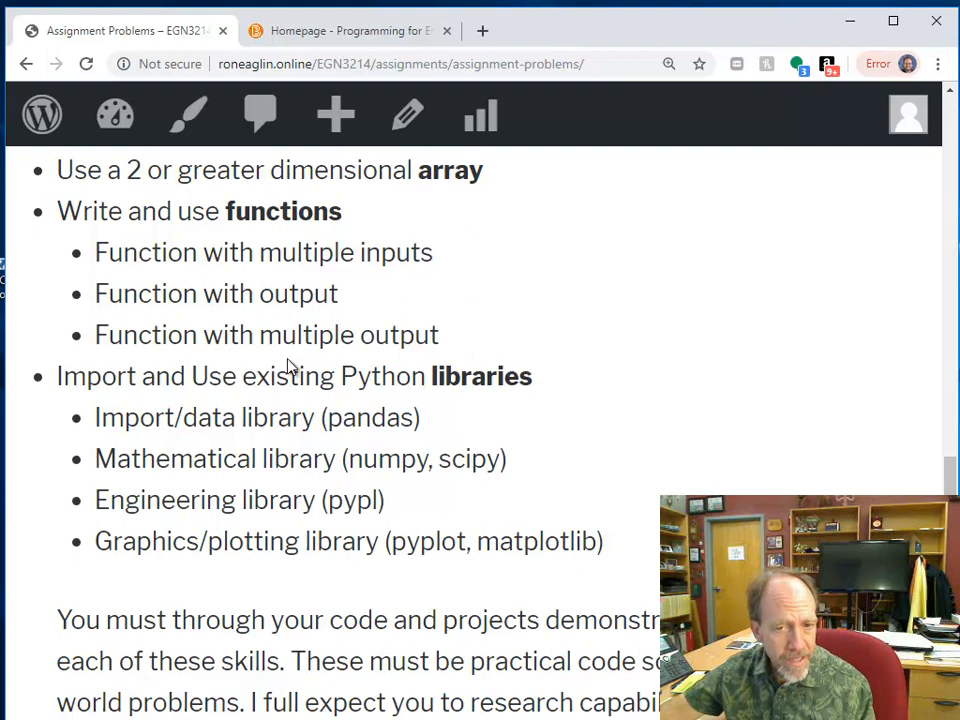
scroll("down", 3)
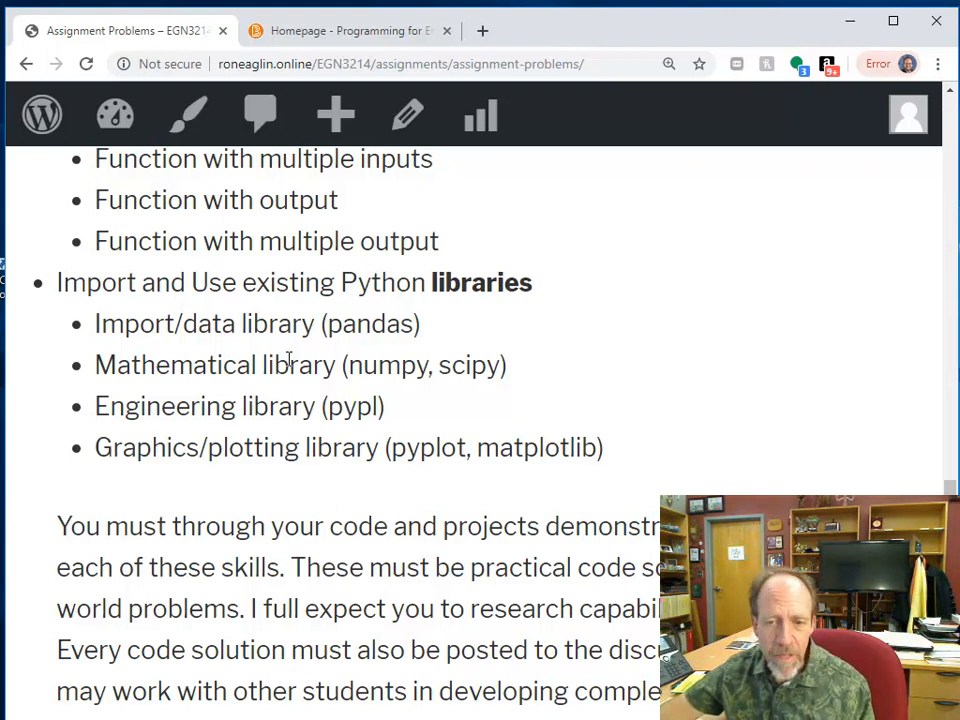
scroll("down", 3)
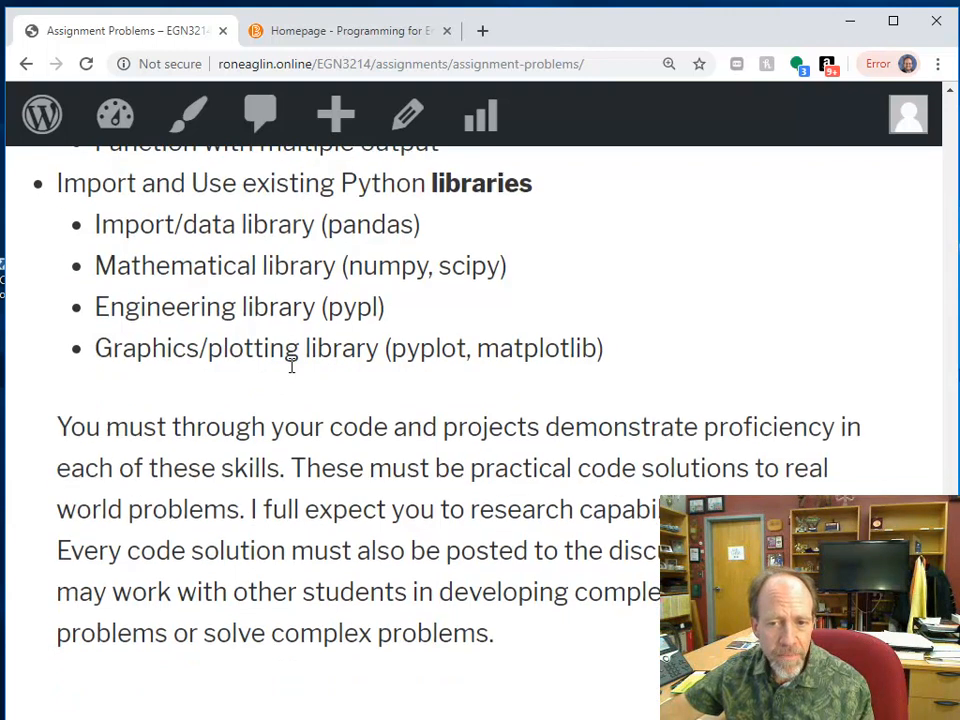
scroll("down", 3)
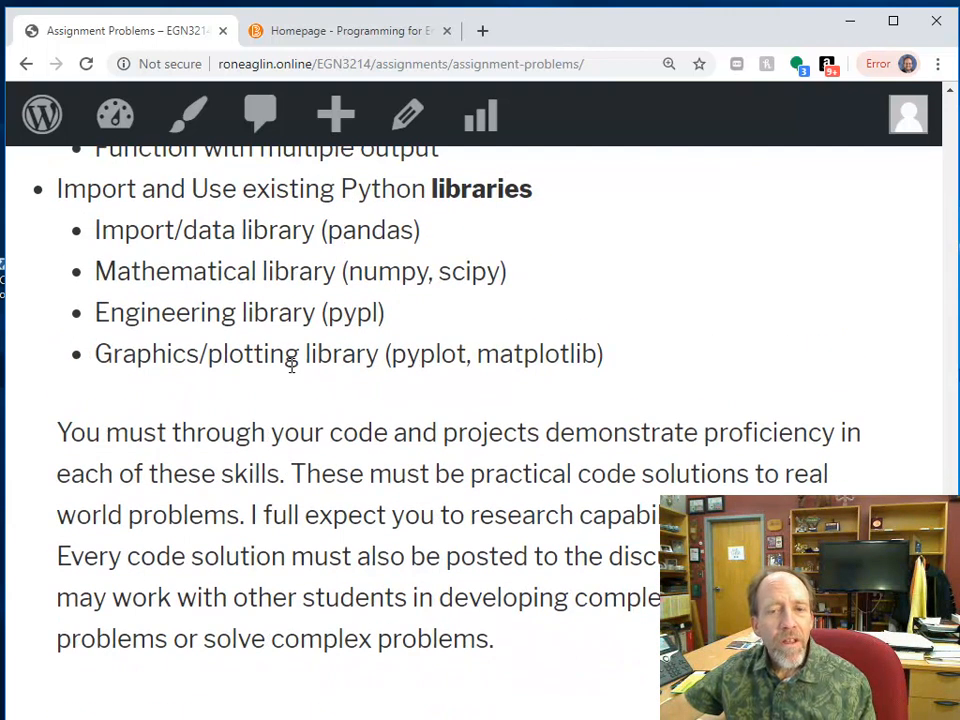
scroll("up", 3)
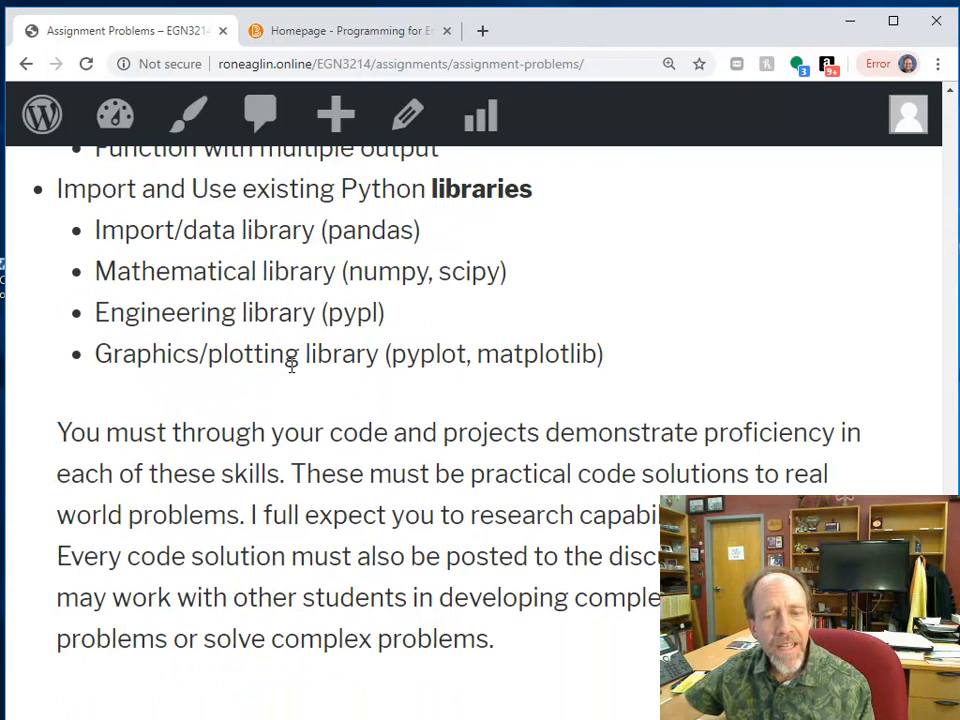
scroll("down", 3)
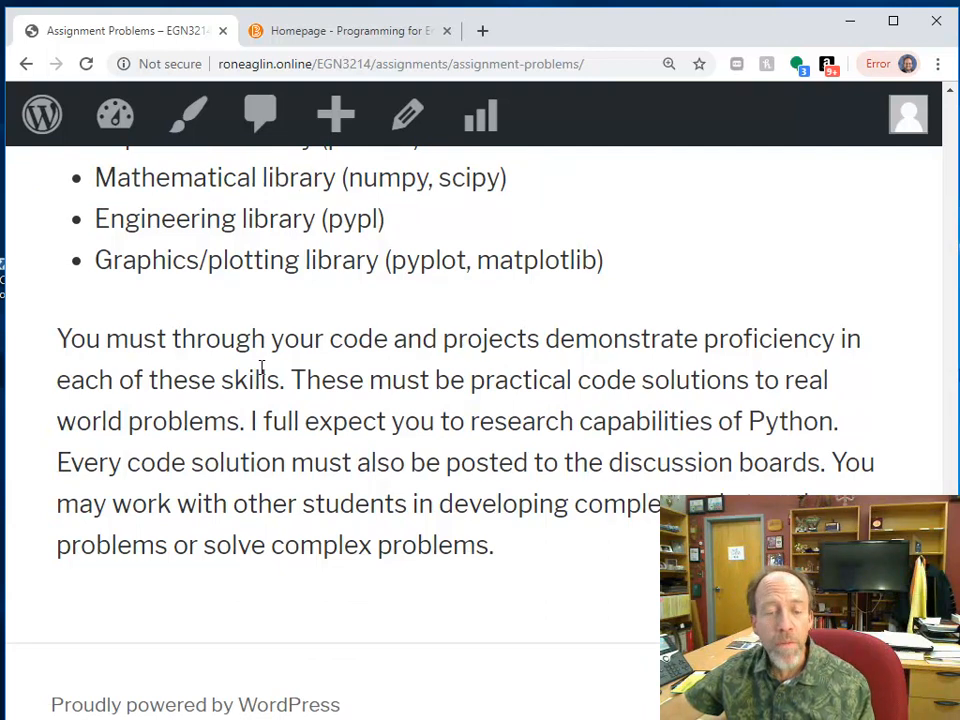
scroll("down", 3)
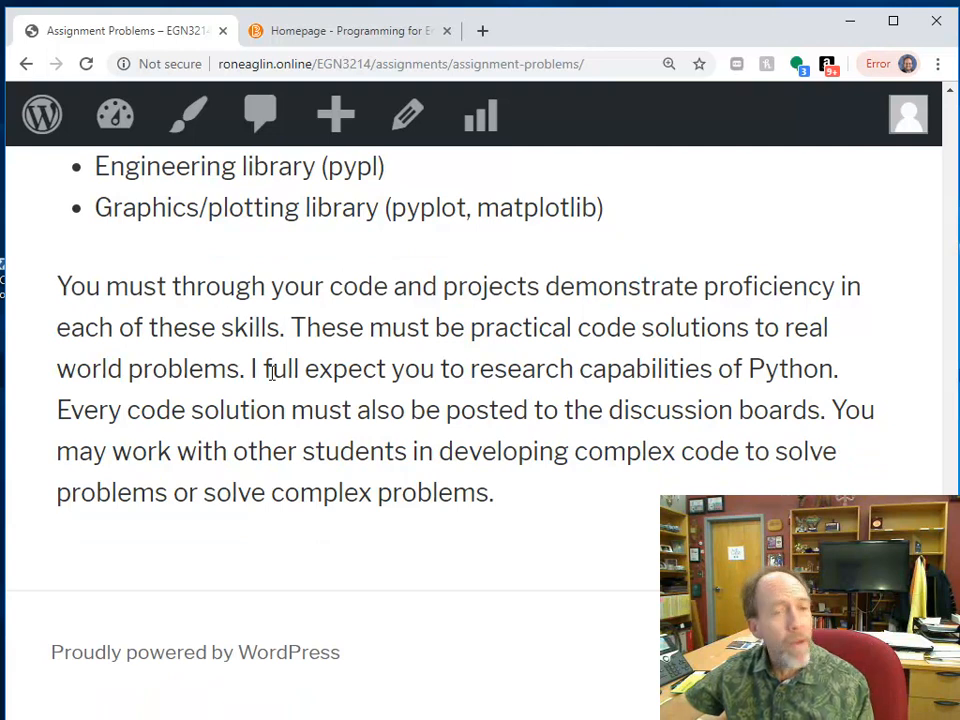